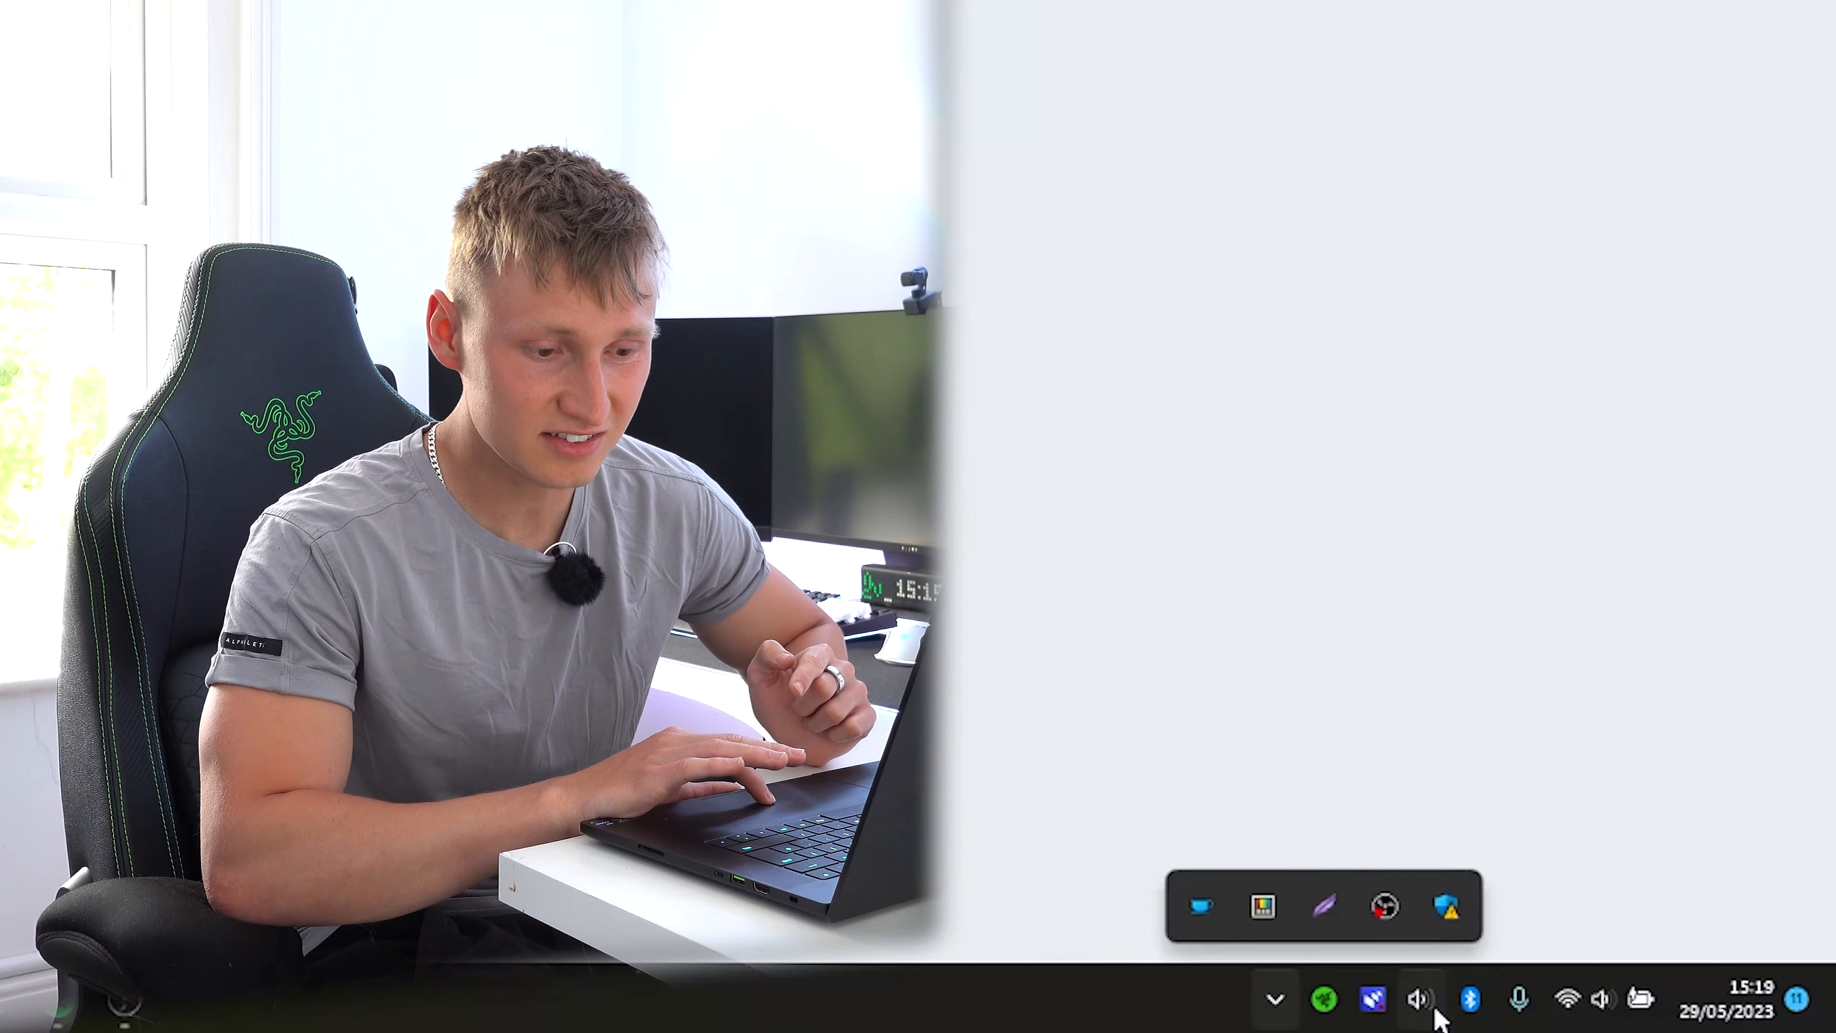
Reach the StartAllBack configuration from the taskbar.
click(1420, 998)
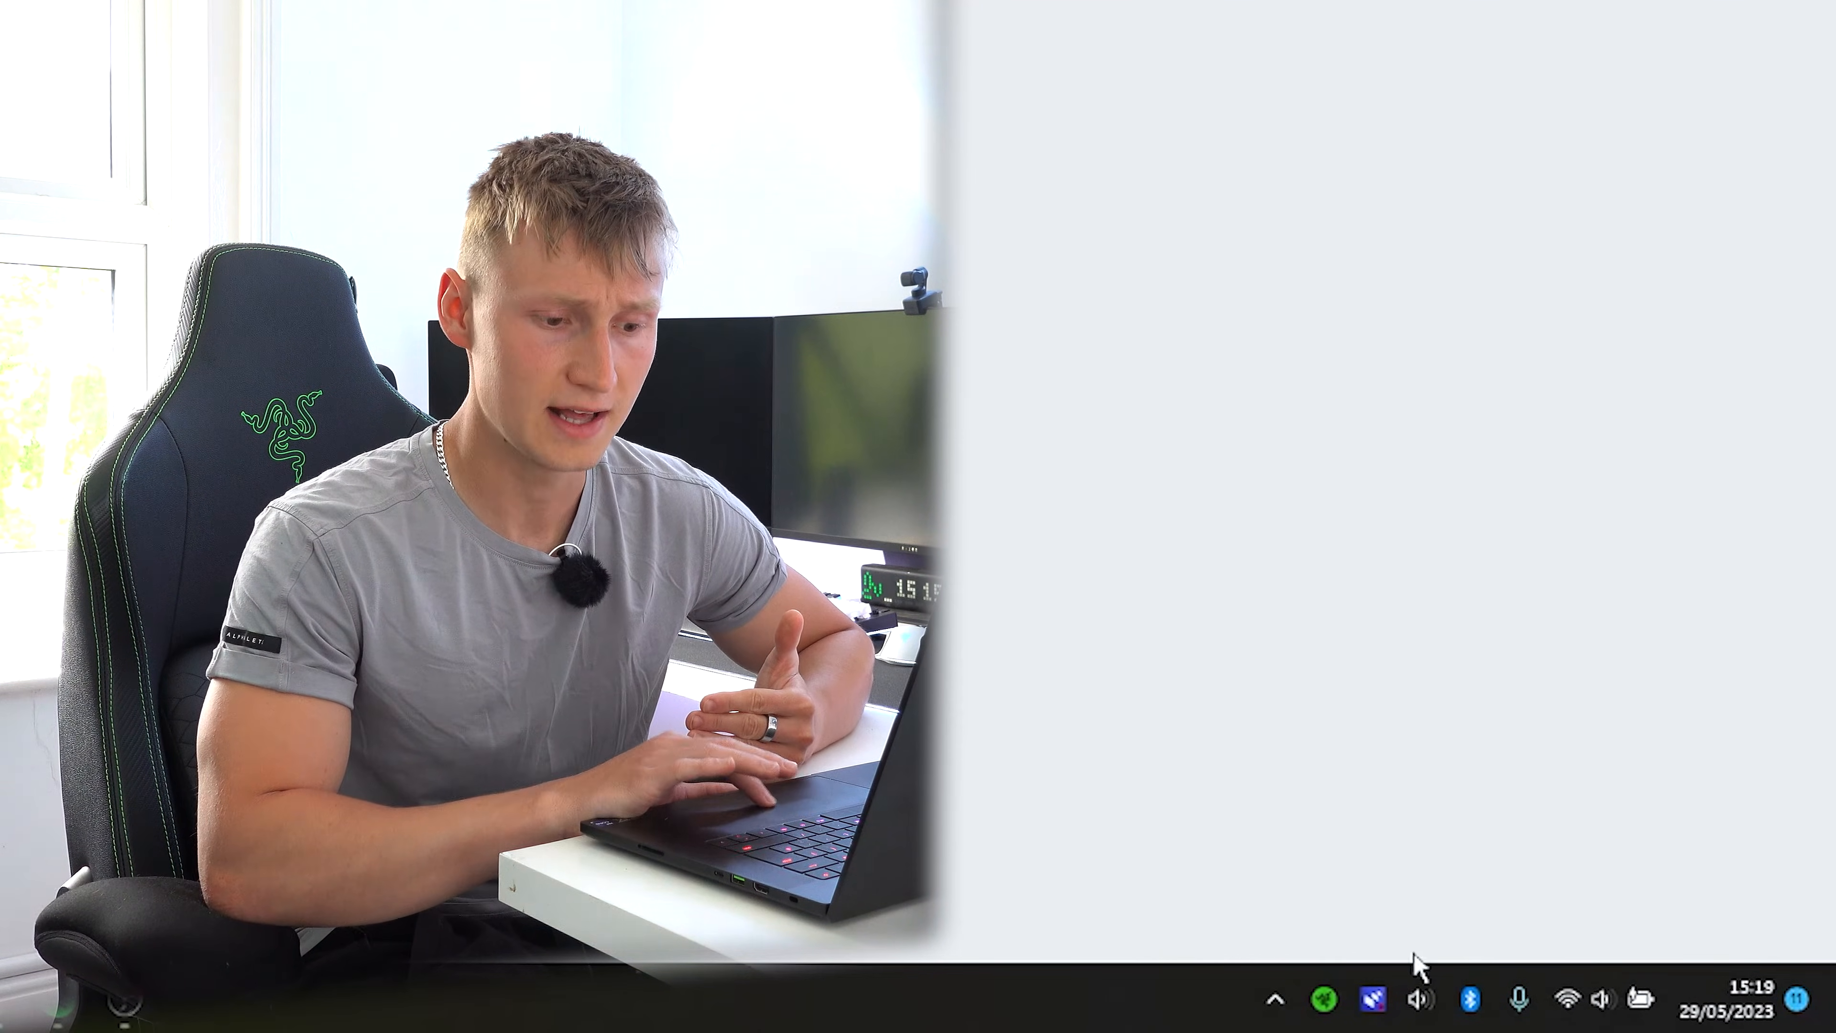
right_click(1421, 1001)
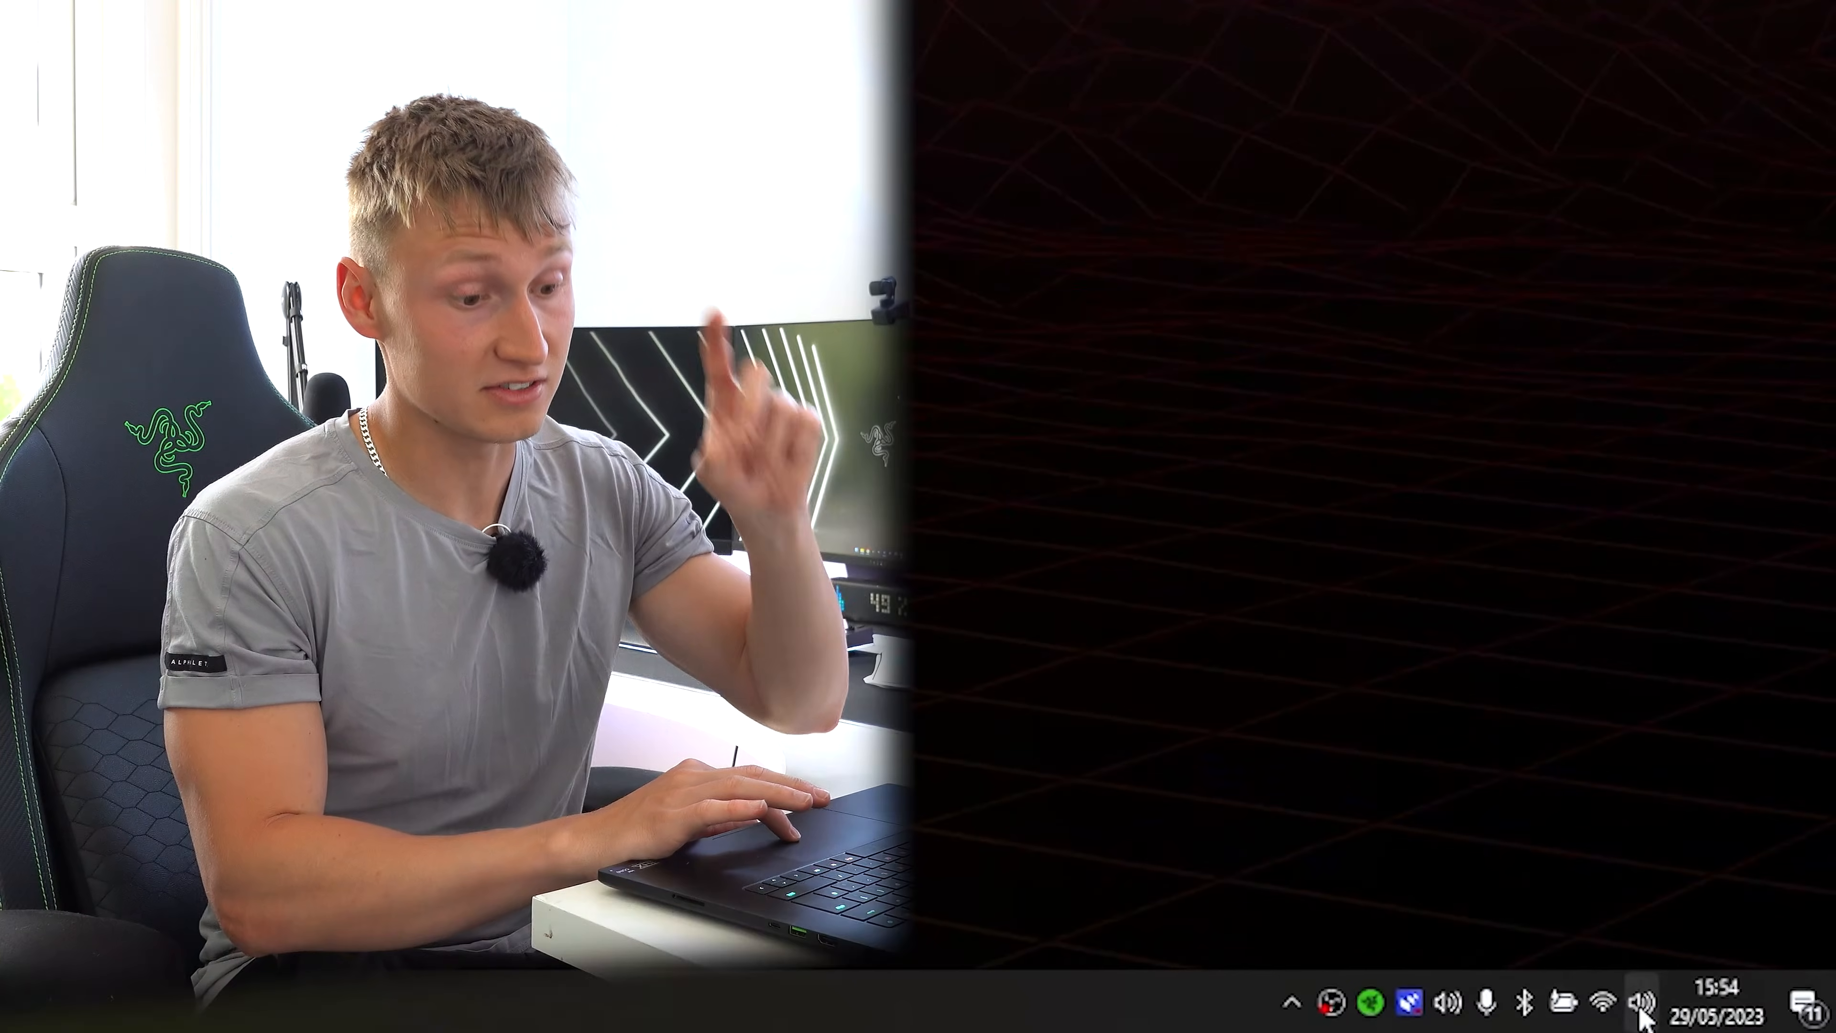
click(1645, 1002)
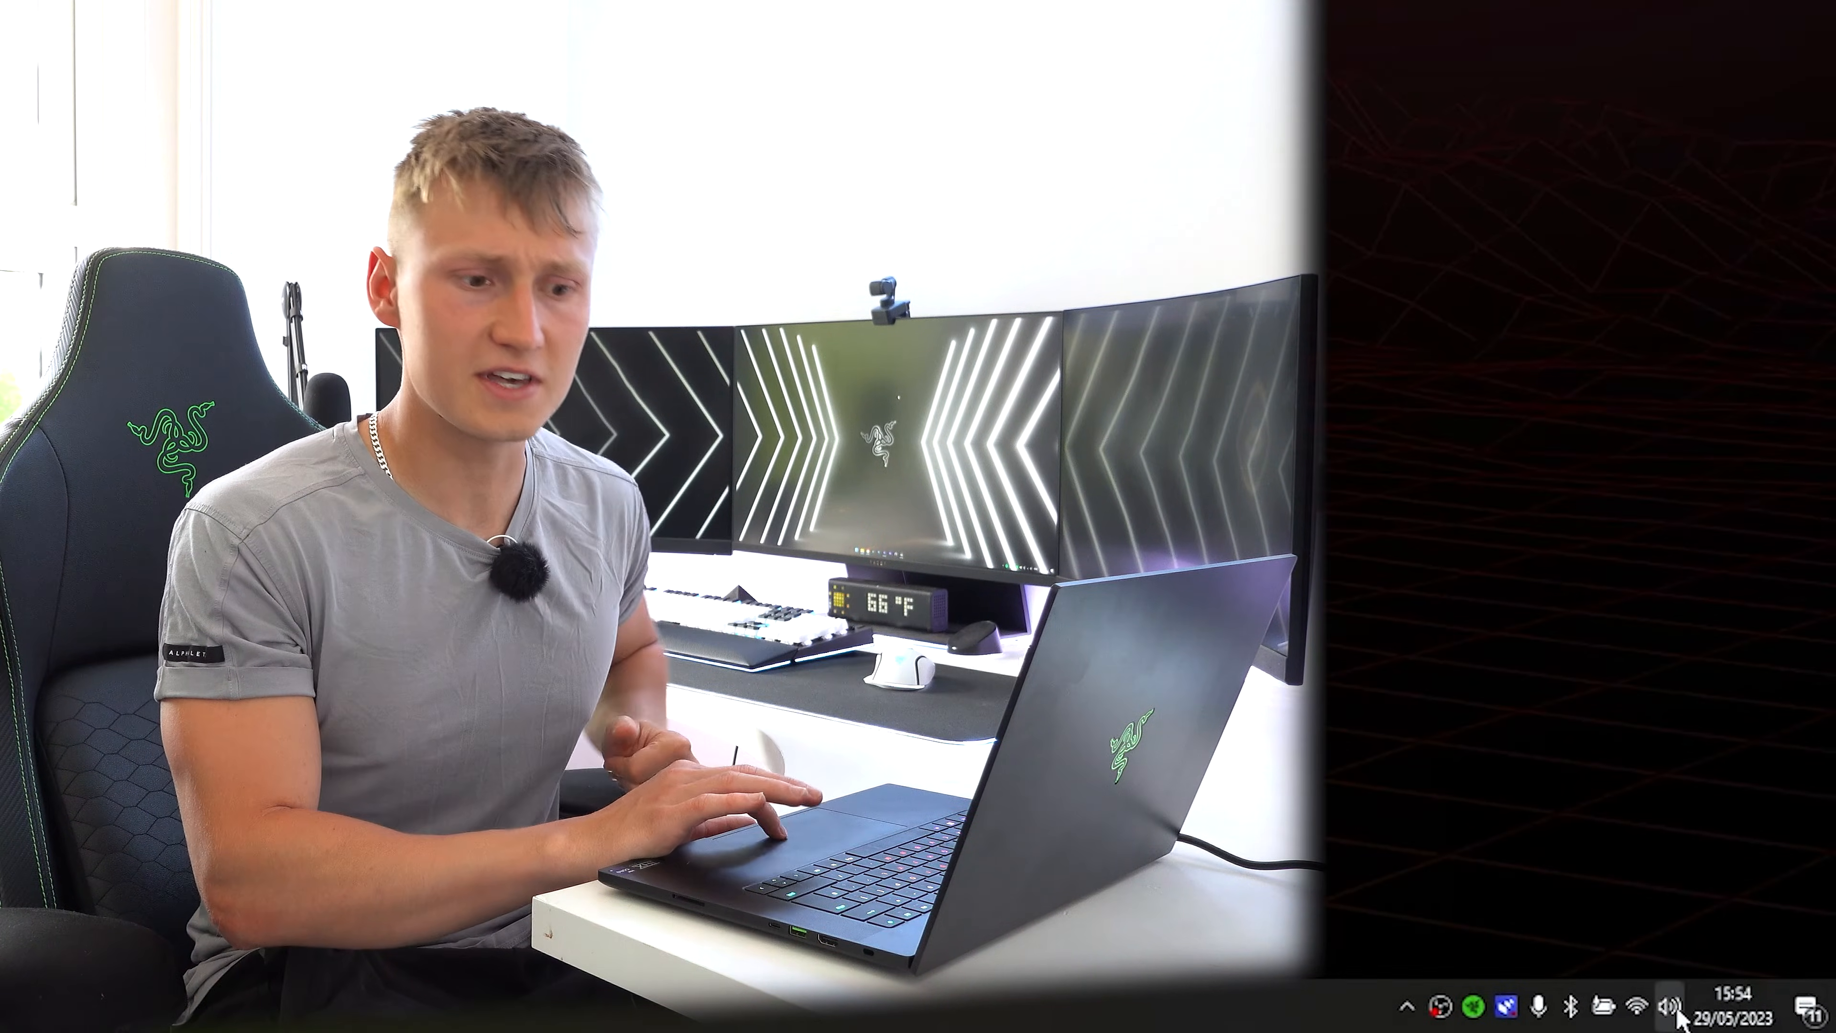
click(1637, 1005)
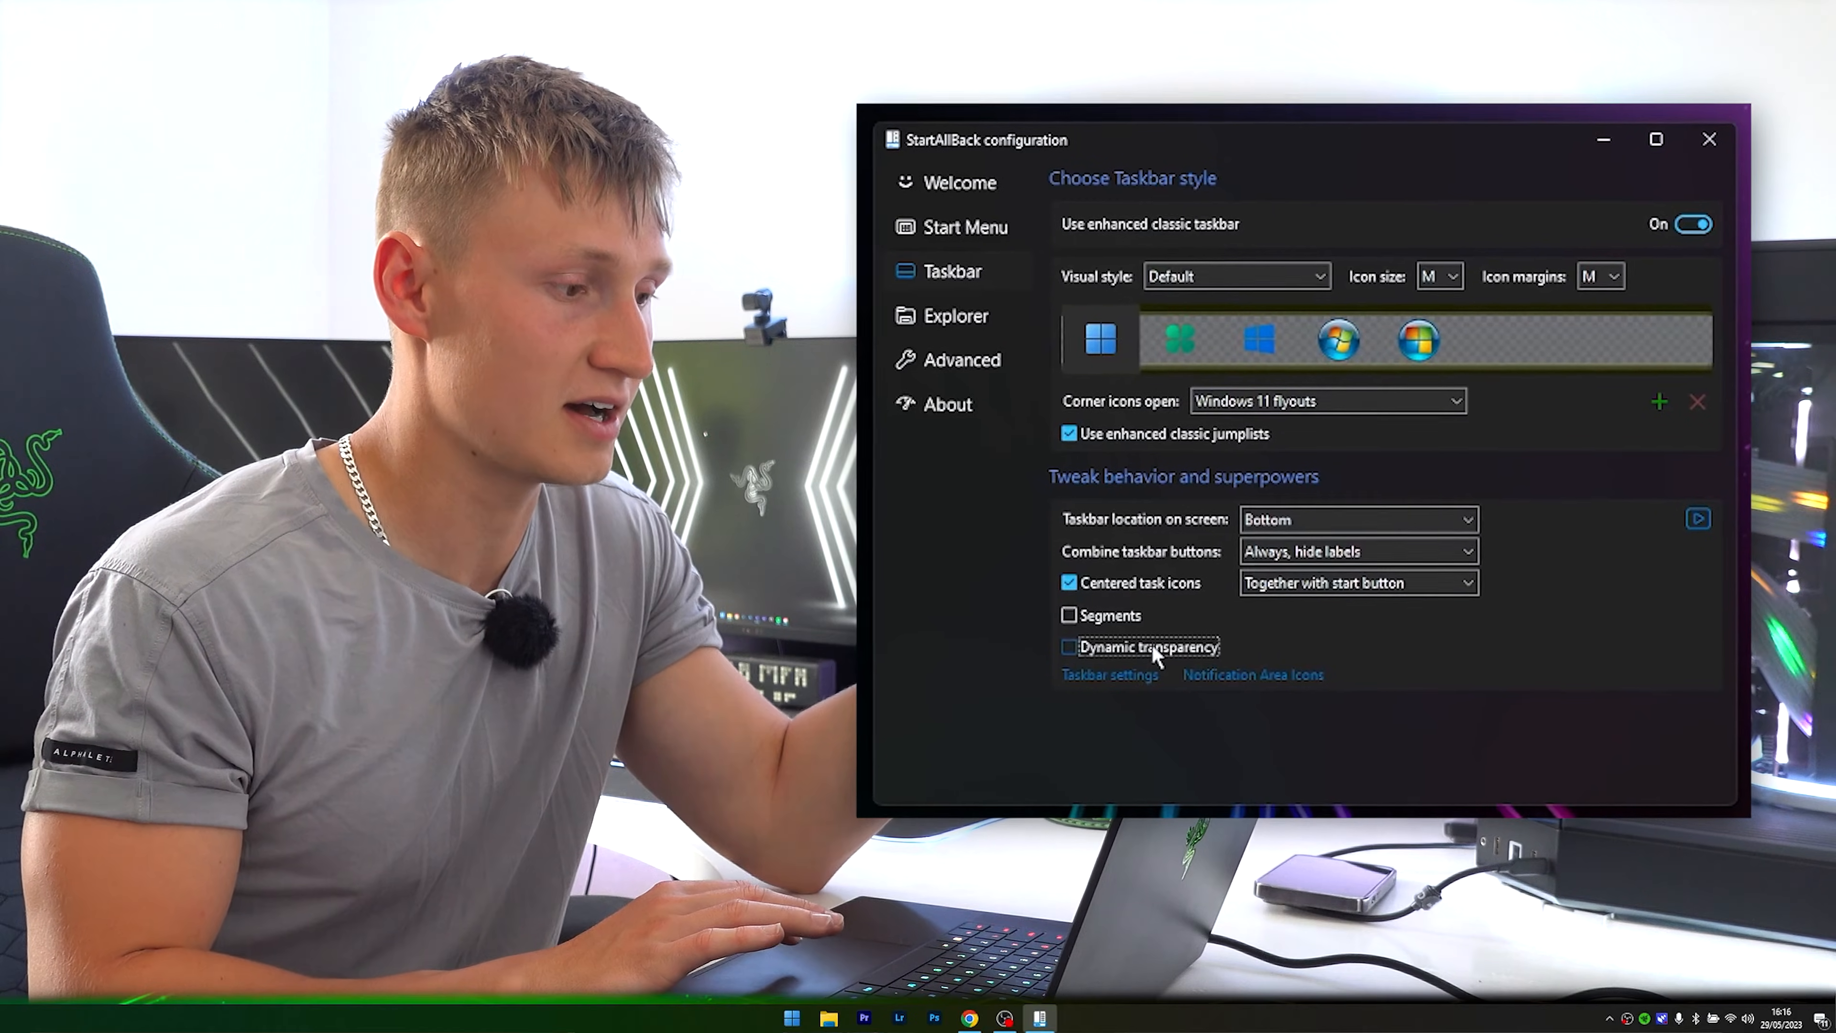
Enable Dynamic transparency for the taskbar and turn 'Use enhanced classic start menu' off.
click(1067, 652)
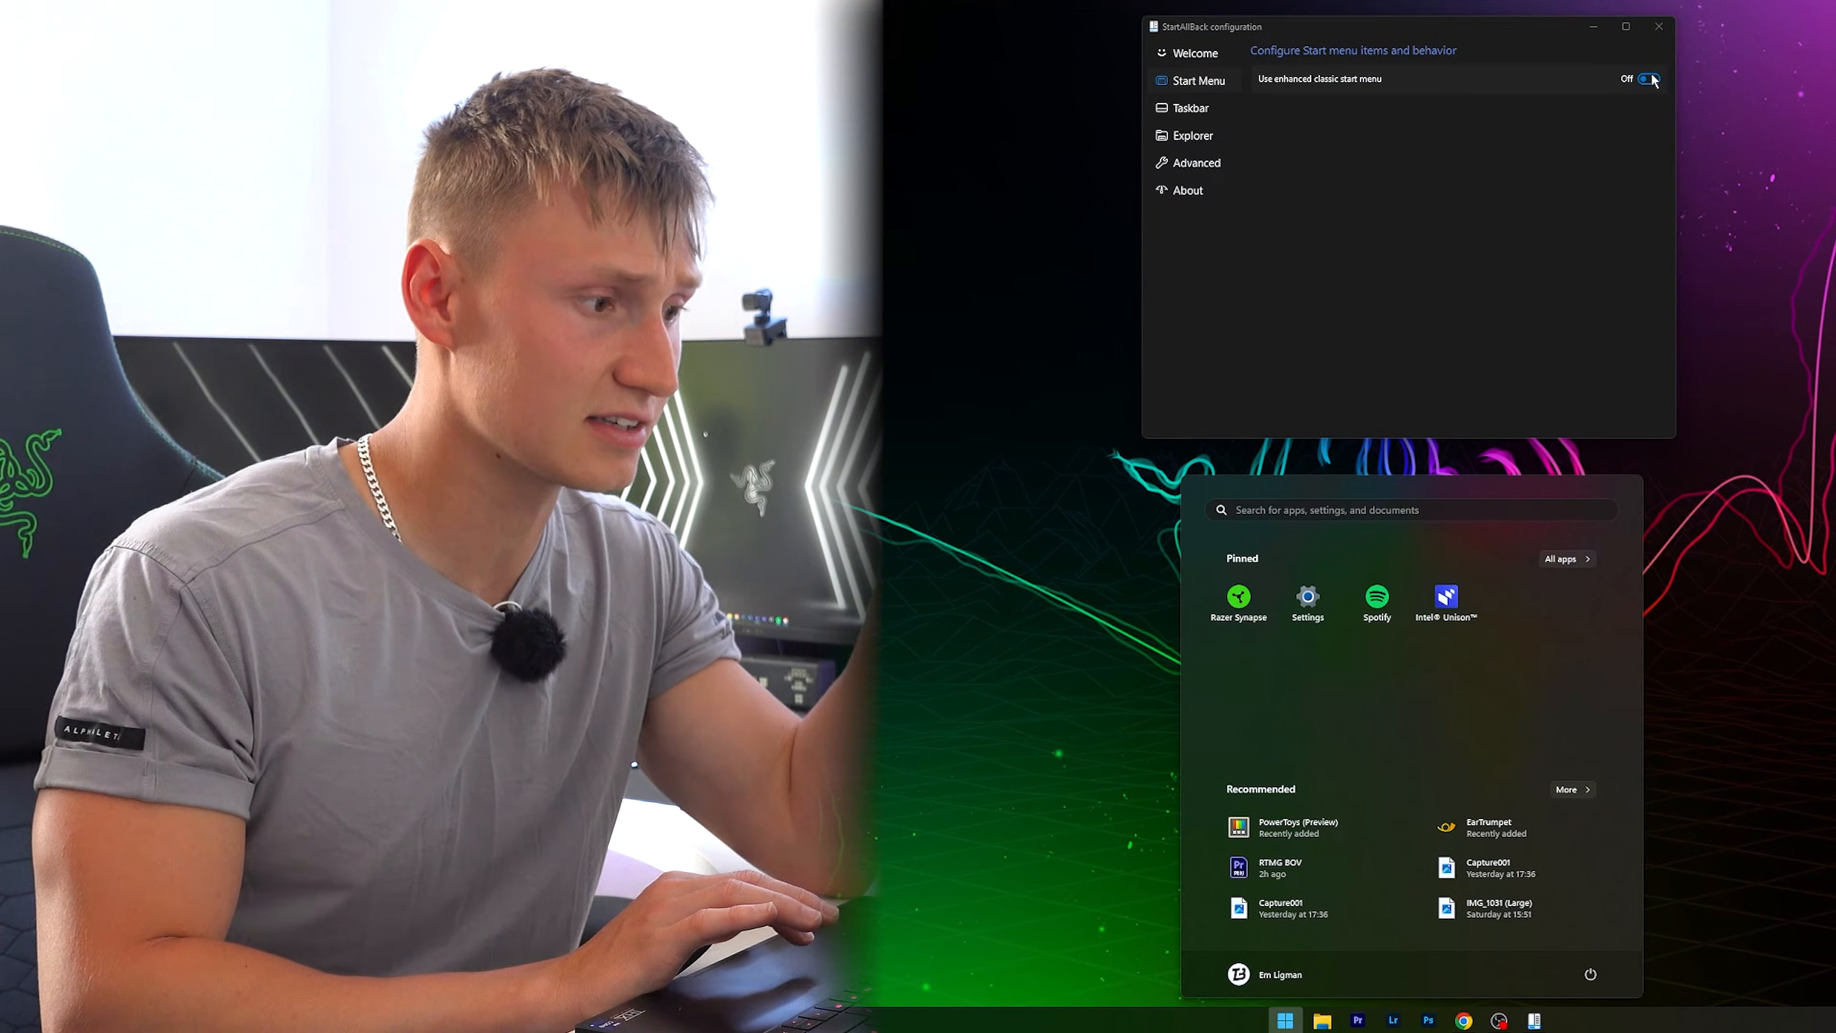
click(1647, 79)
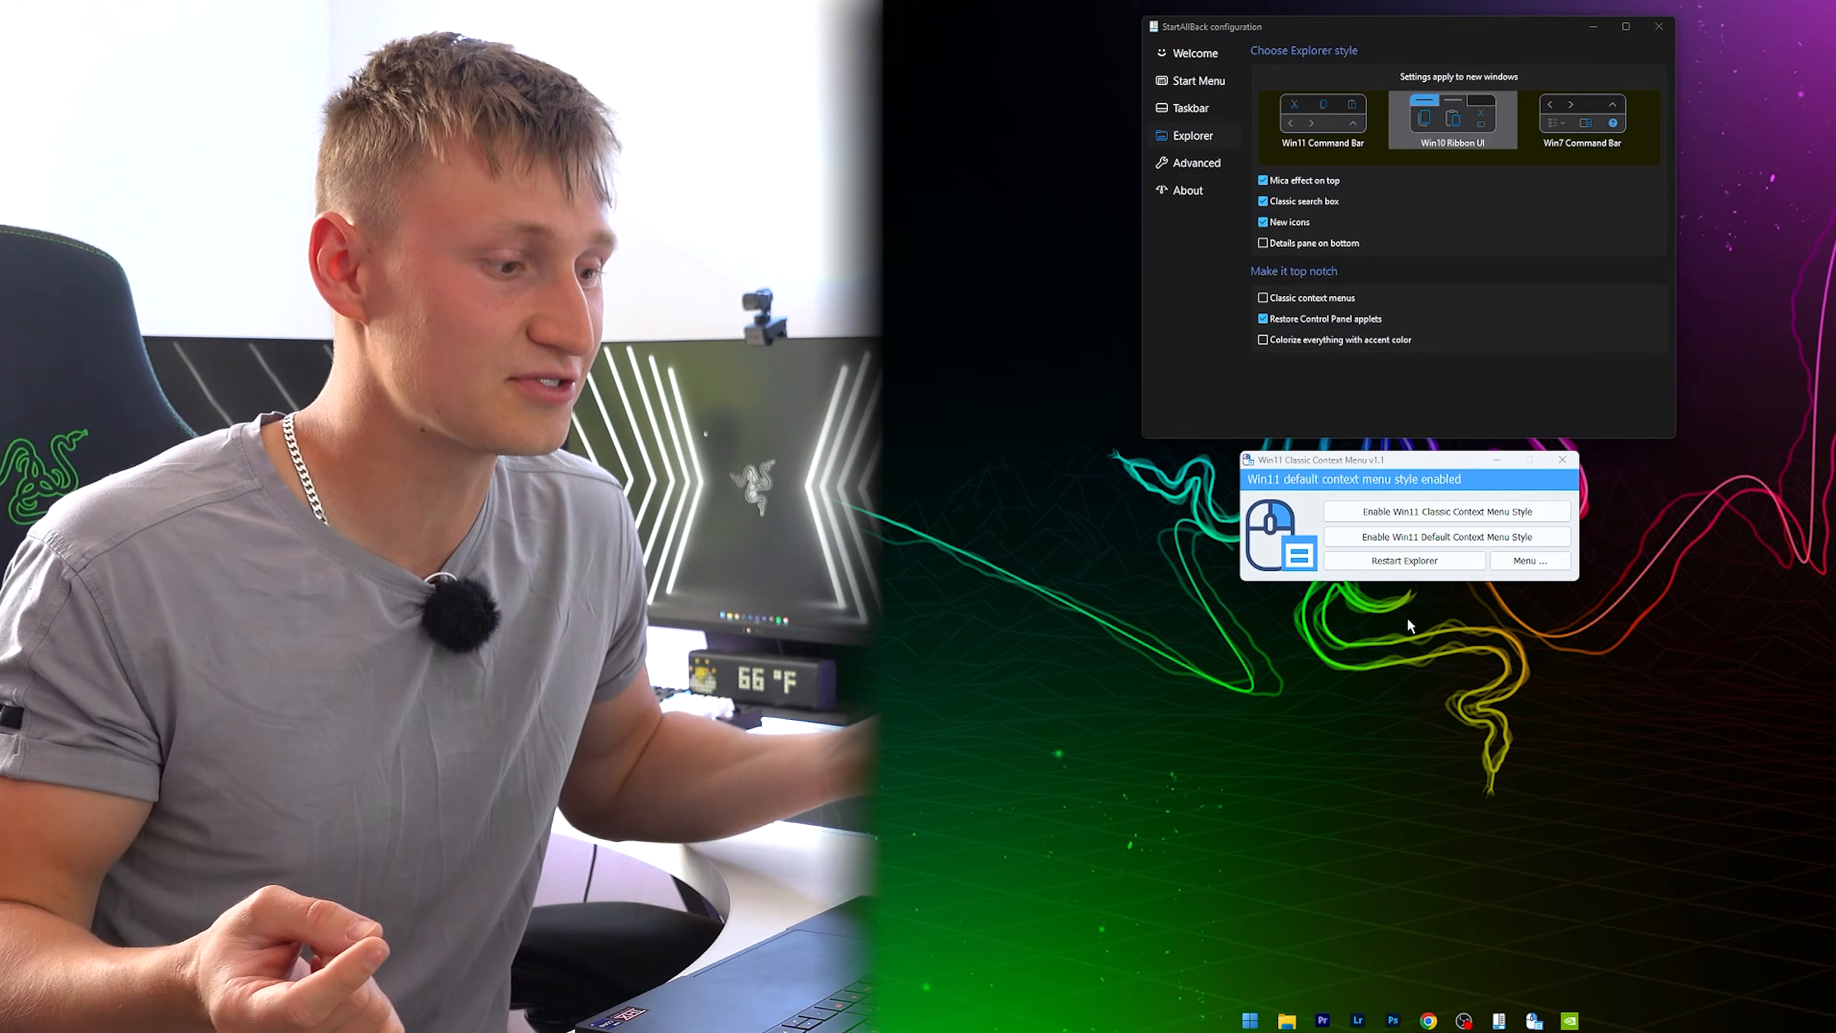
Enable the Win11 Classic Context Menu style, restart Explorer with Yes, and check the desktop menu.
right_click(1410, 626)
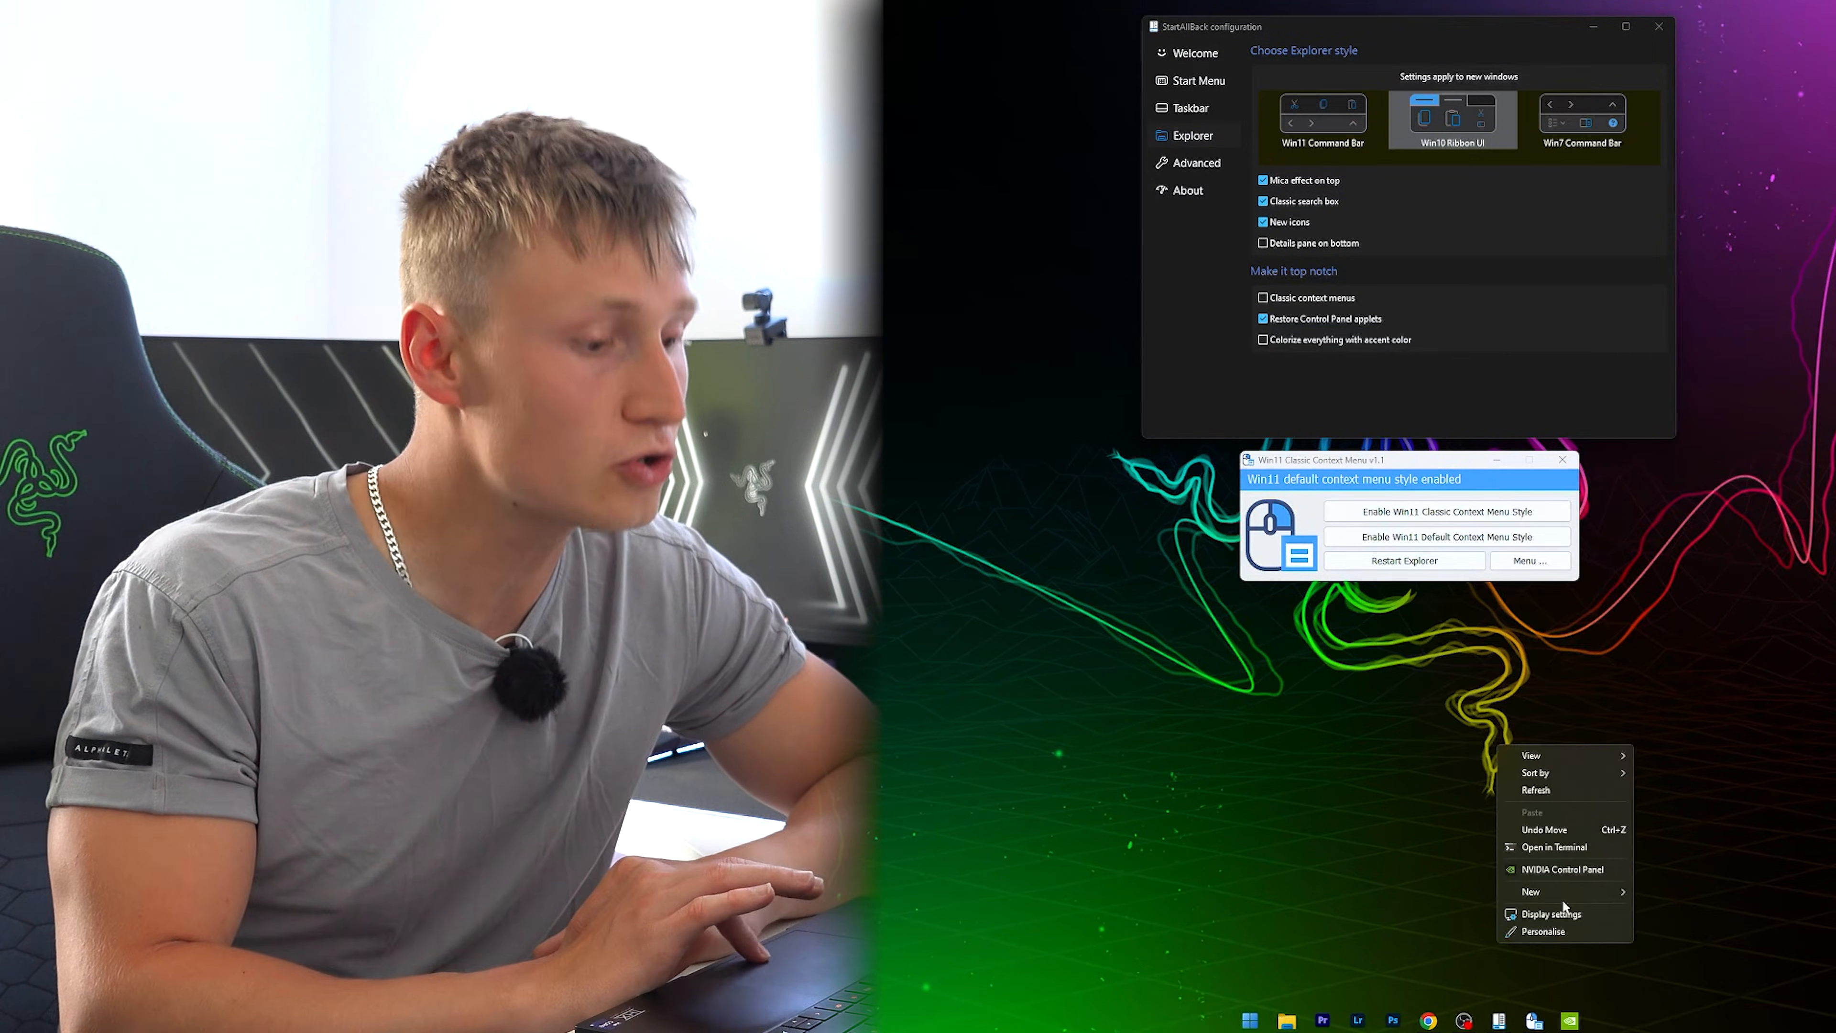
click(1446, 511)
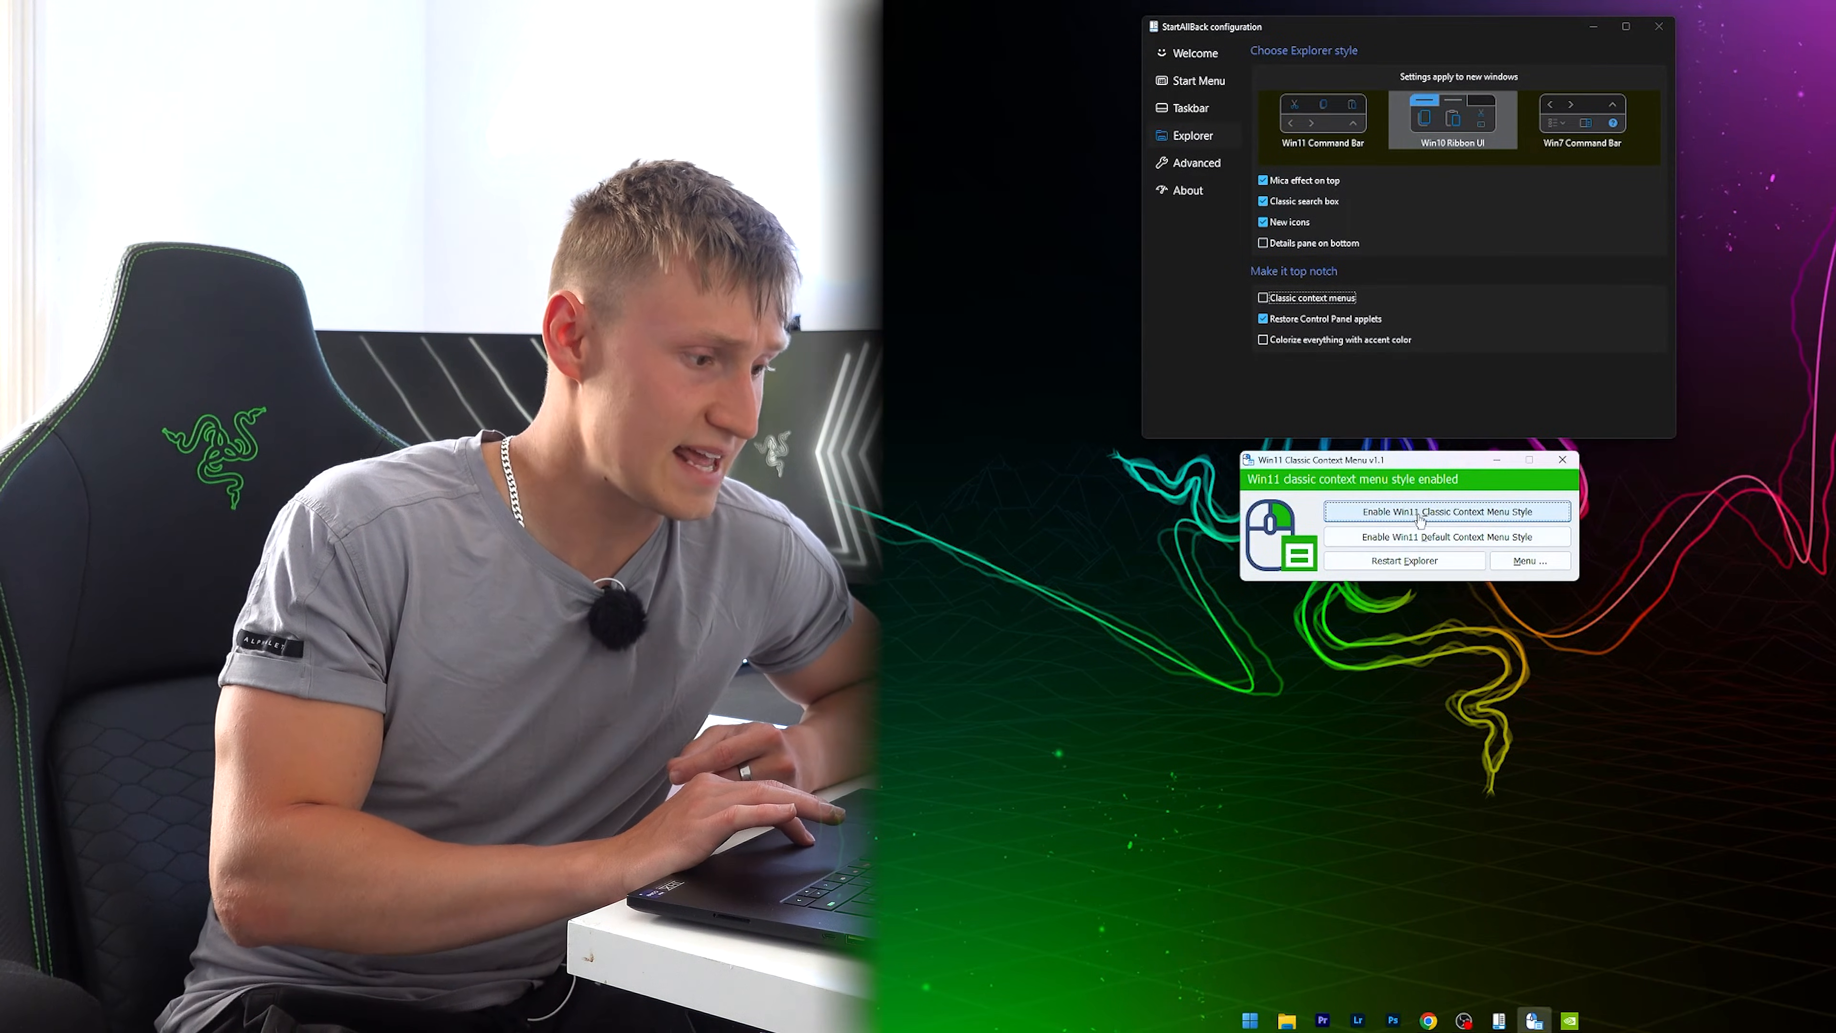
click(1404, 560)
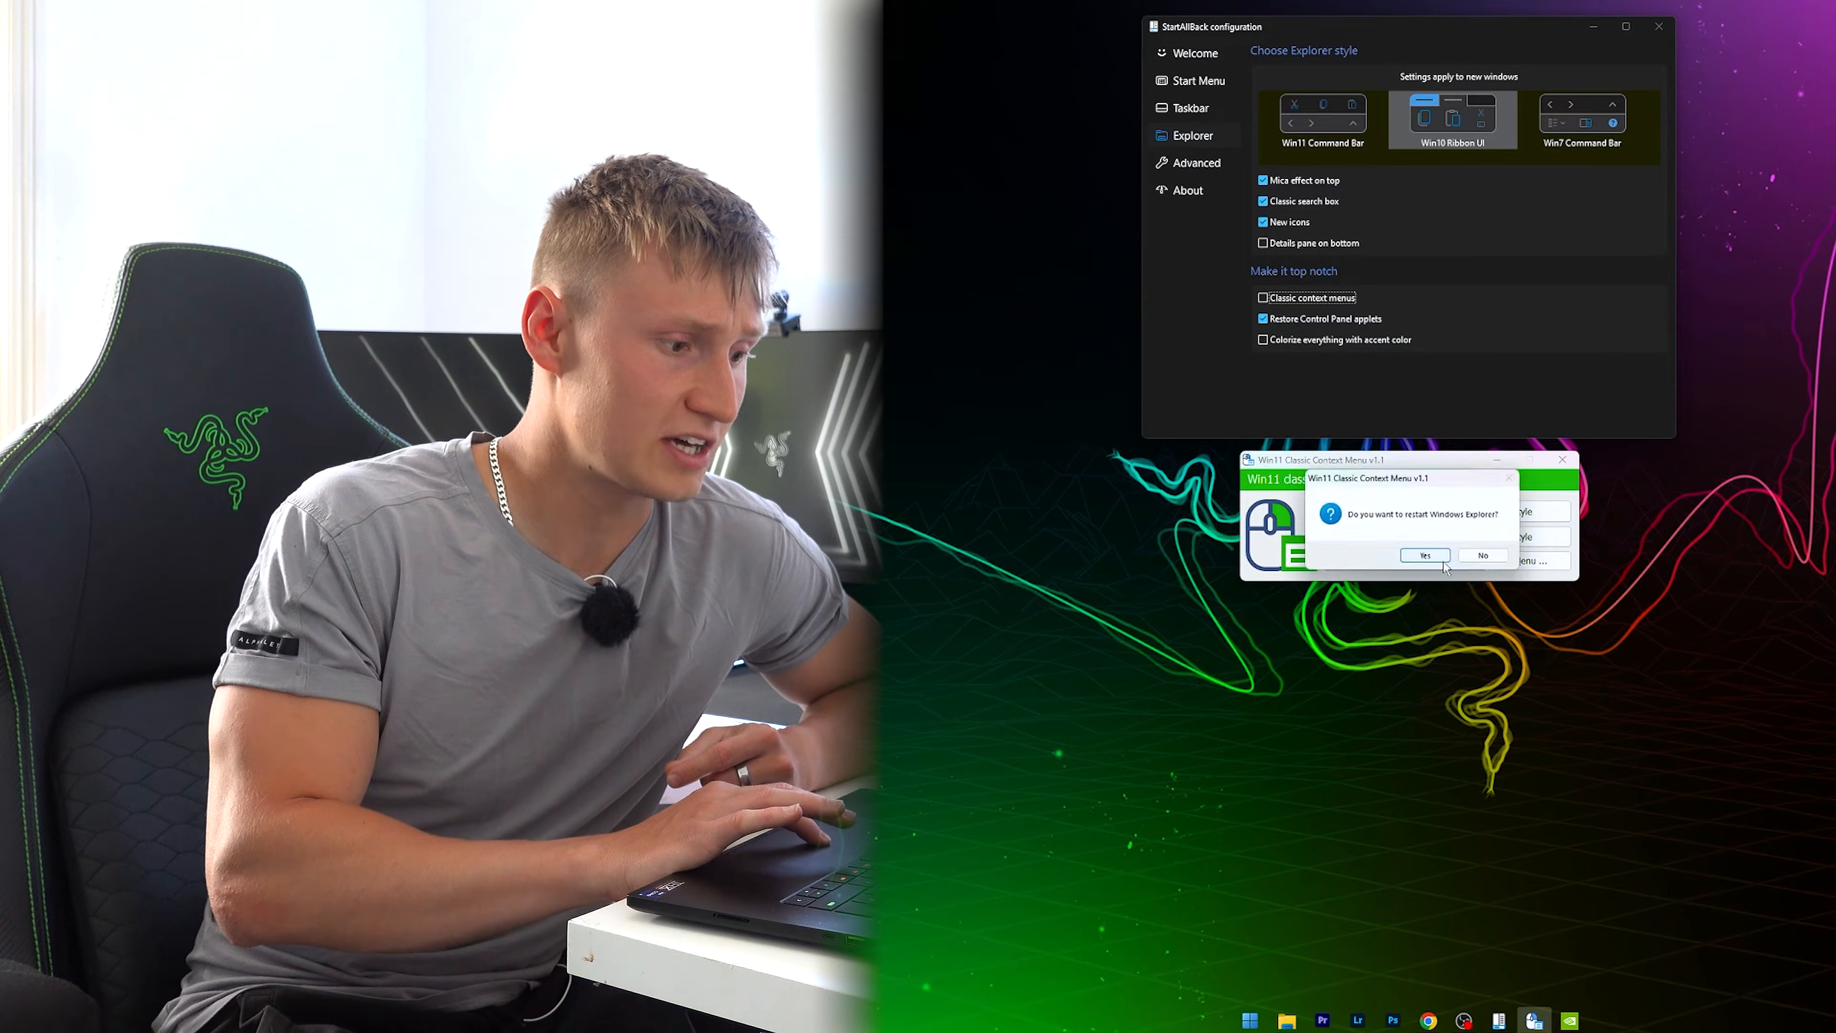
click(1424, 554)
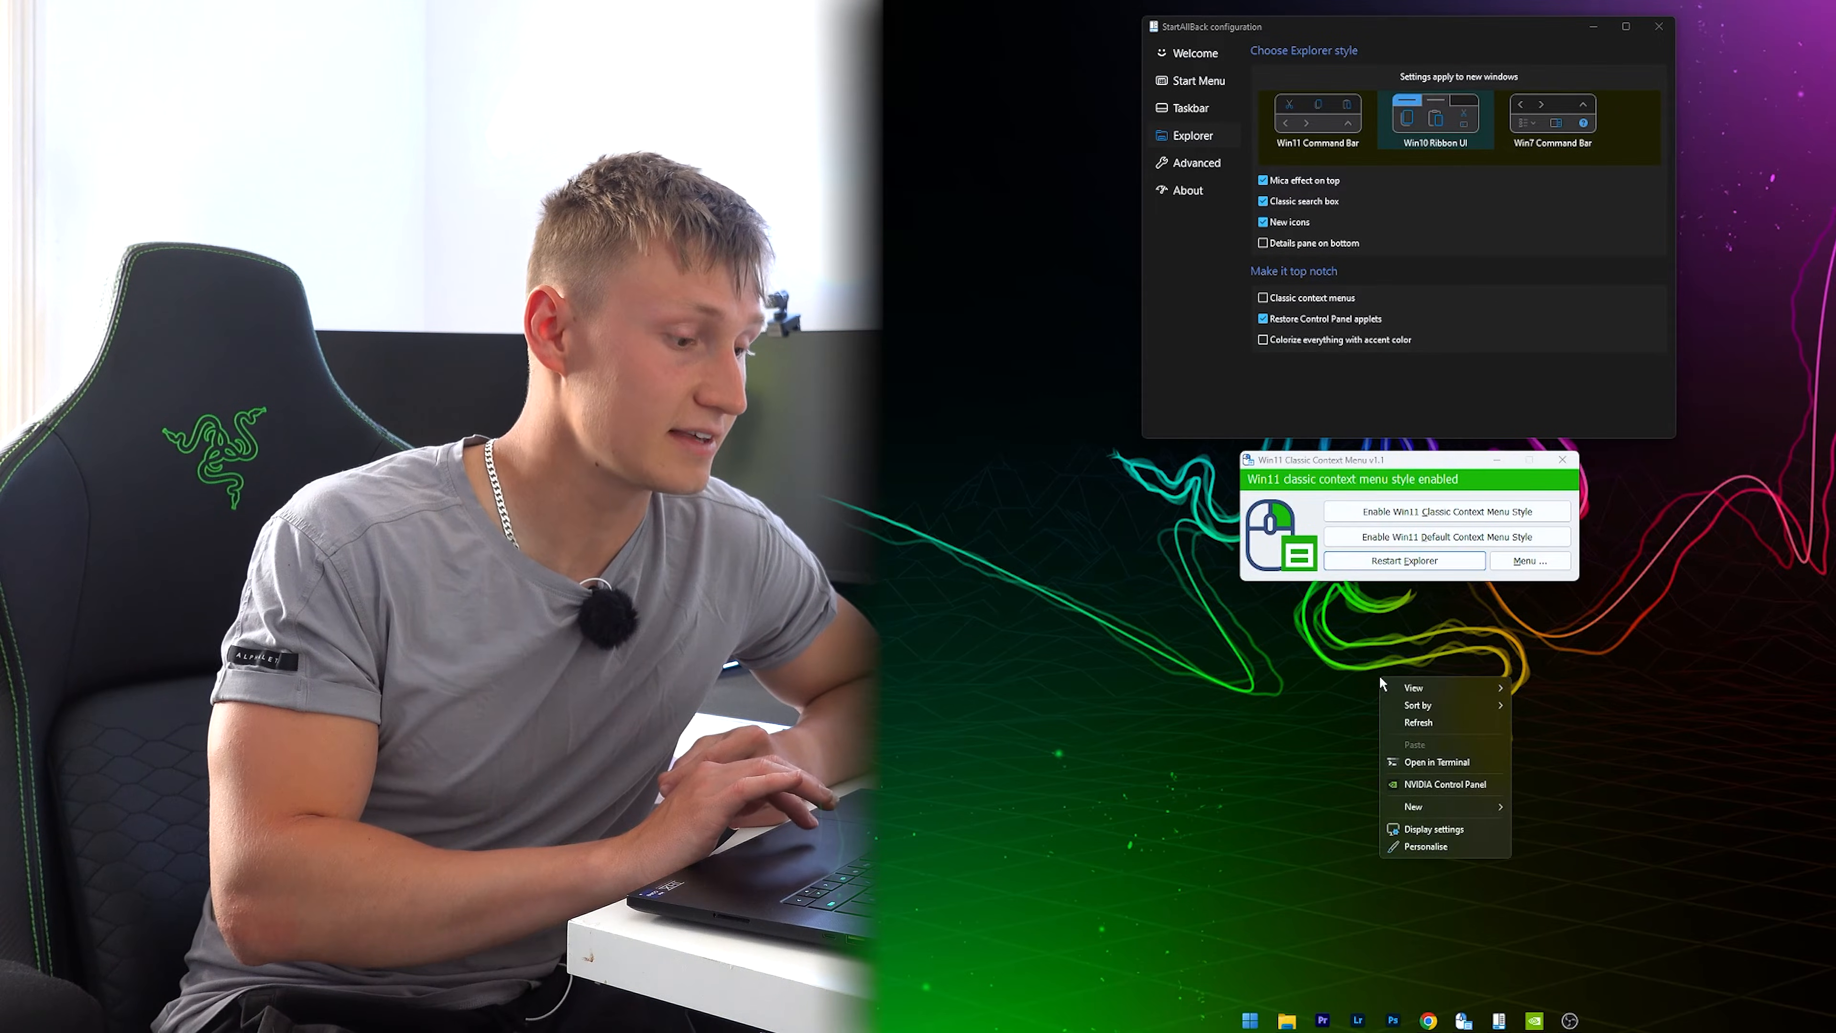
mouse_move(1440, 784)
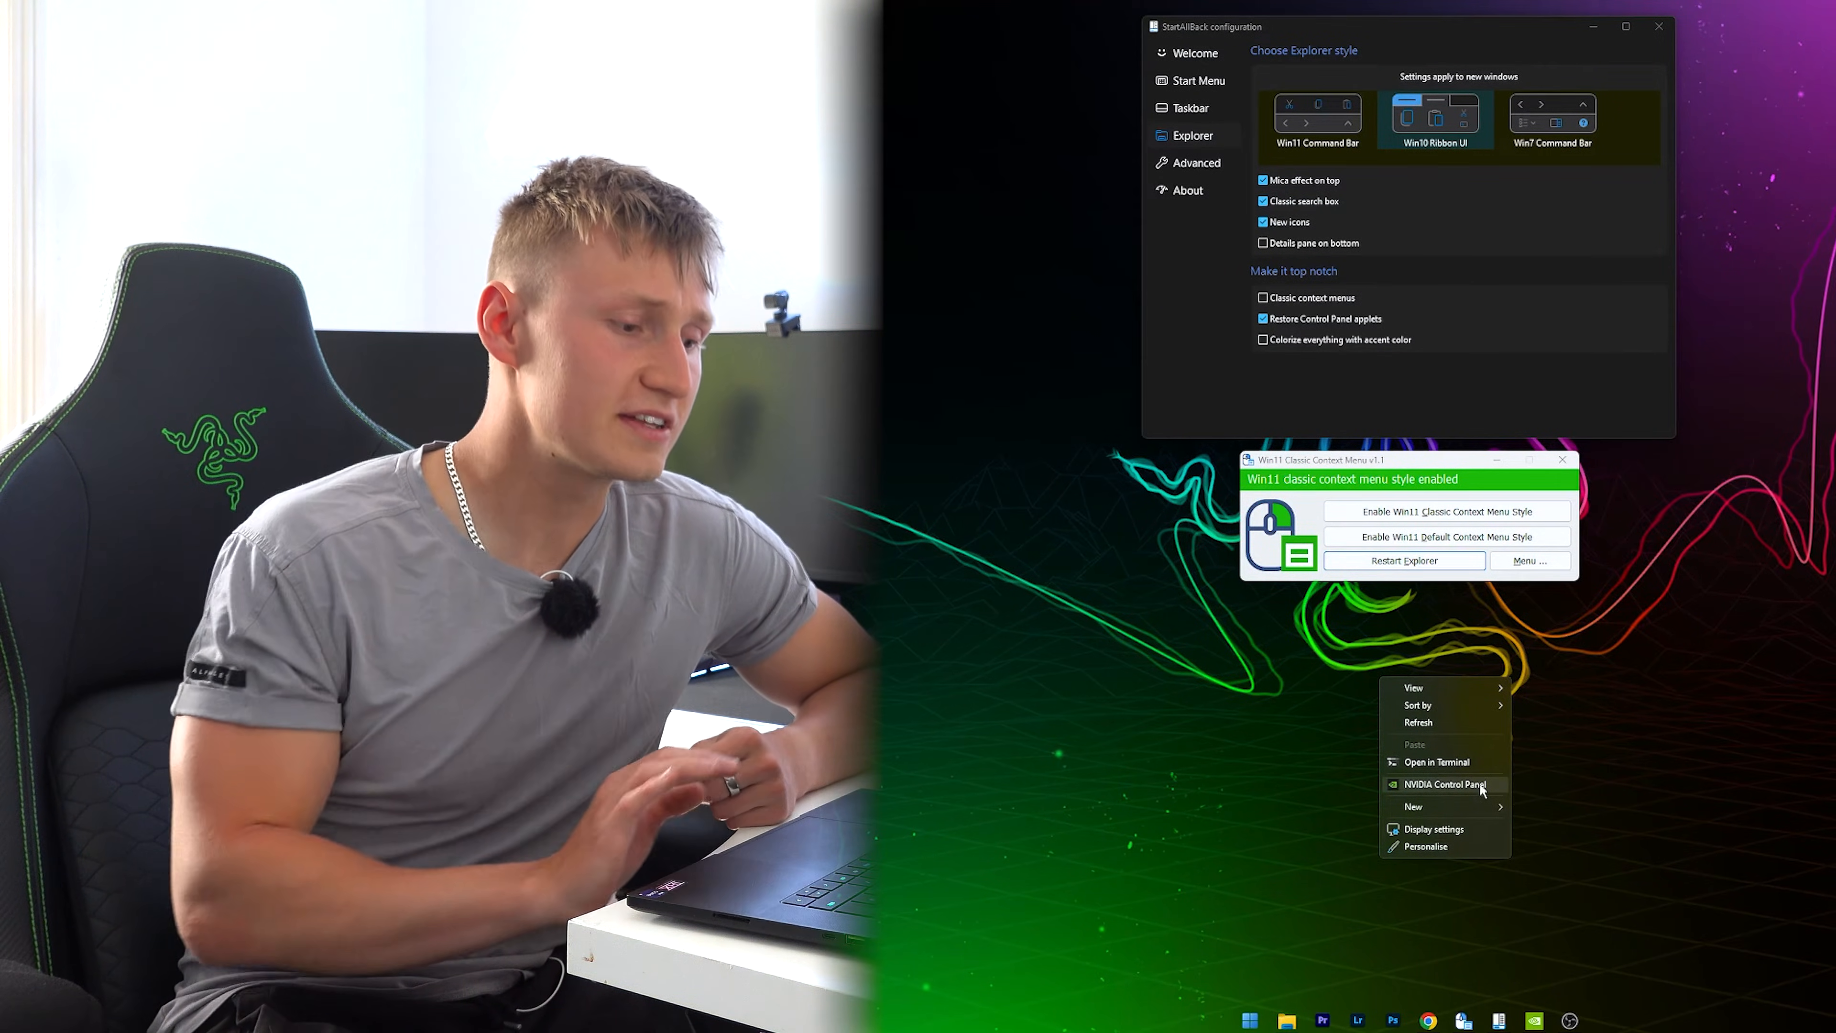
click(1358, 726)
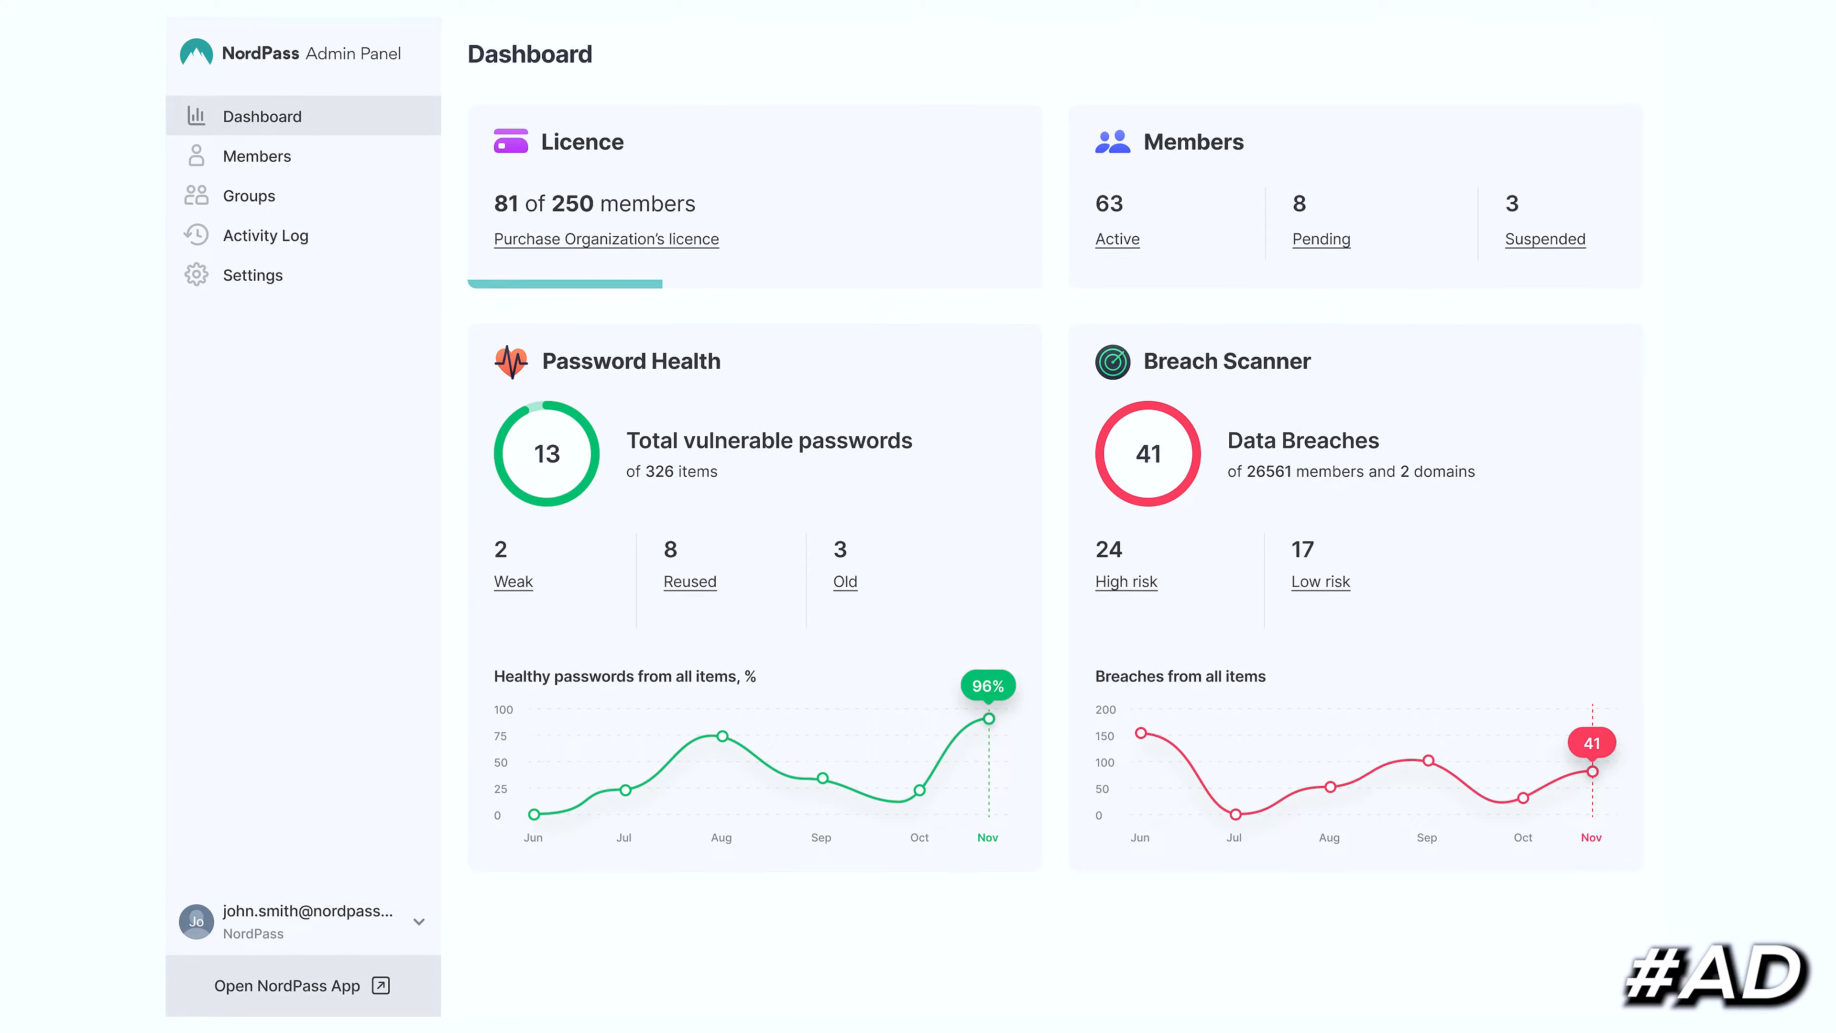
View the member Activity Log in the NordPass admin panel, then scroll the Data Breach Scanner page.
click(268, 234)
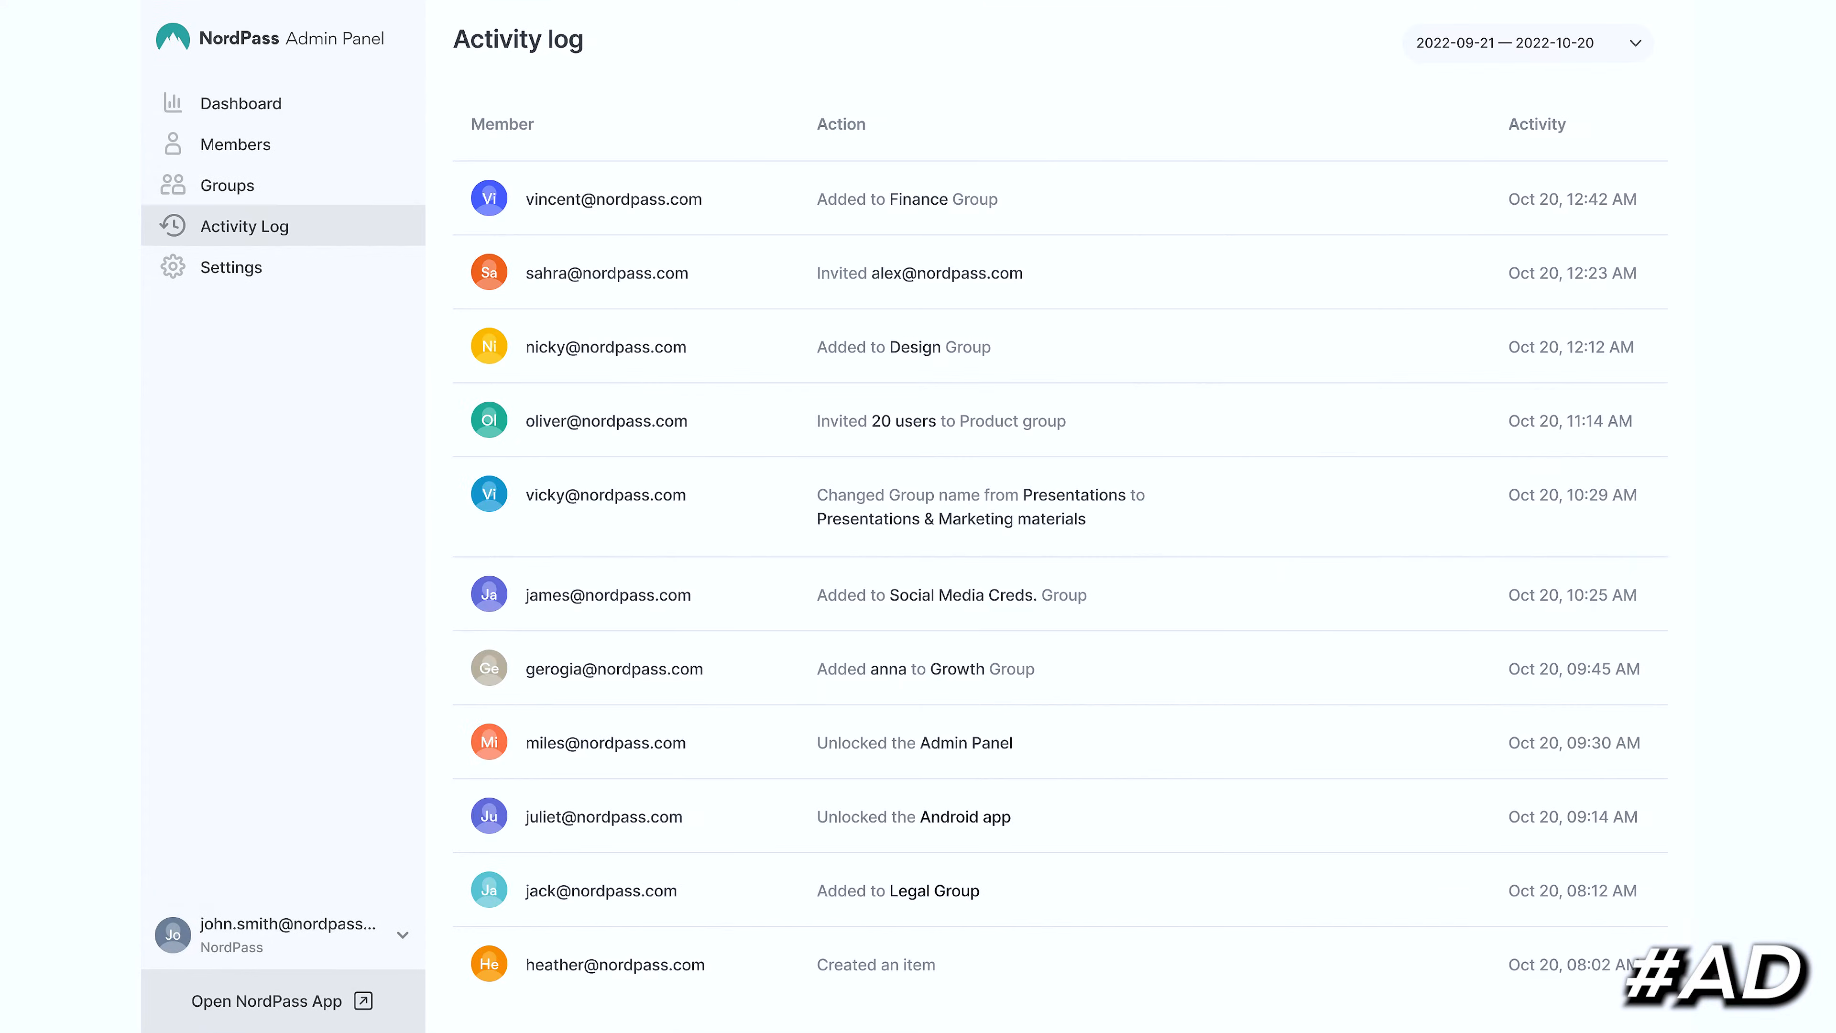
click(235, 145)
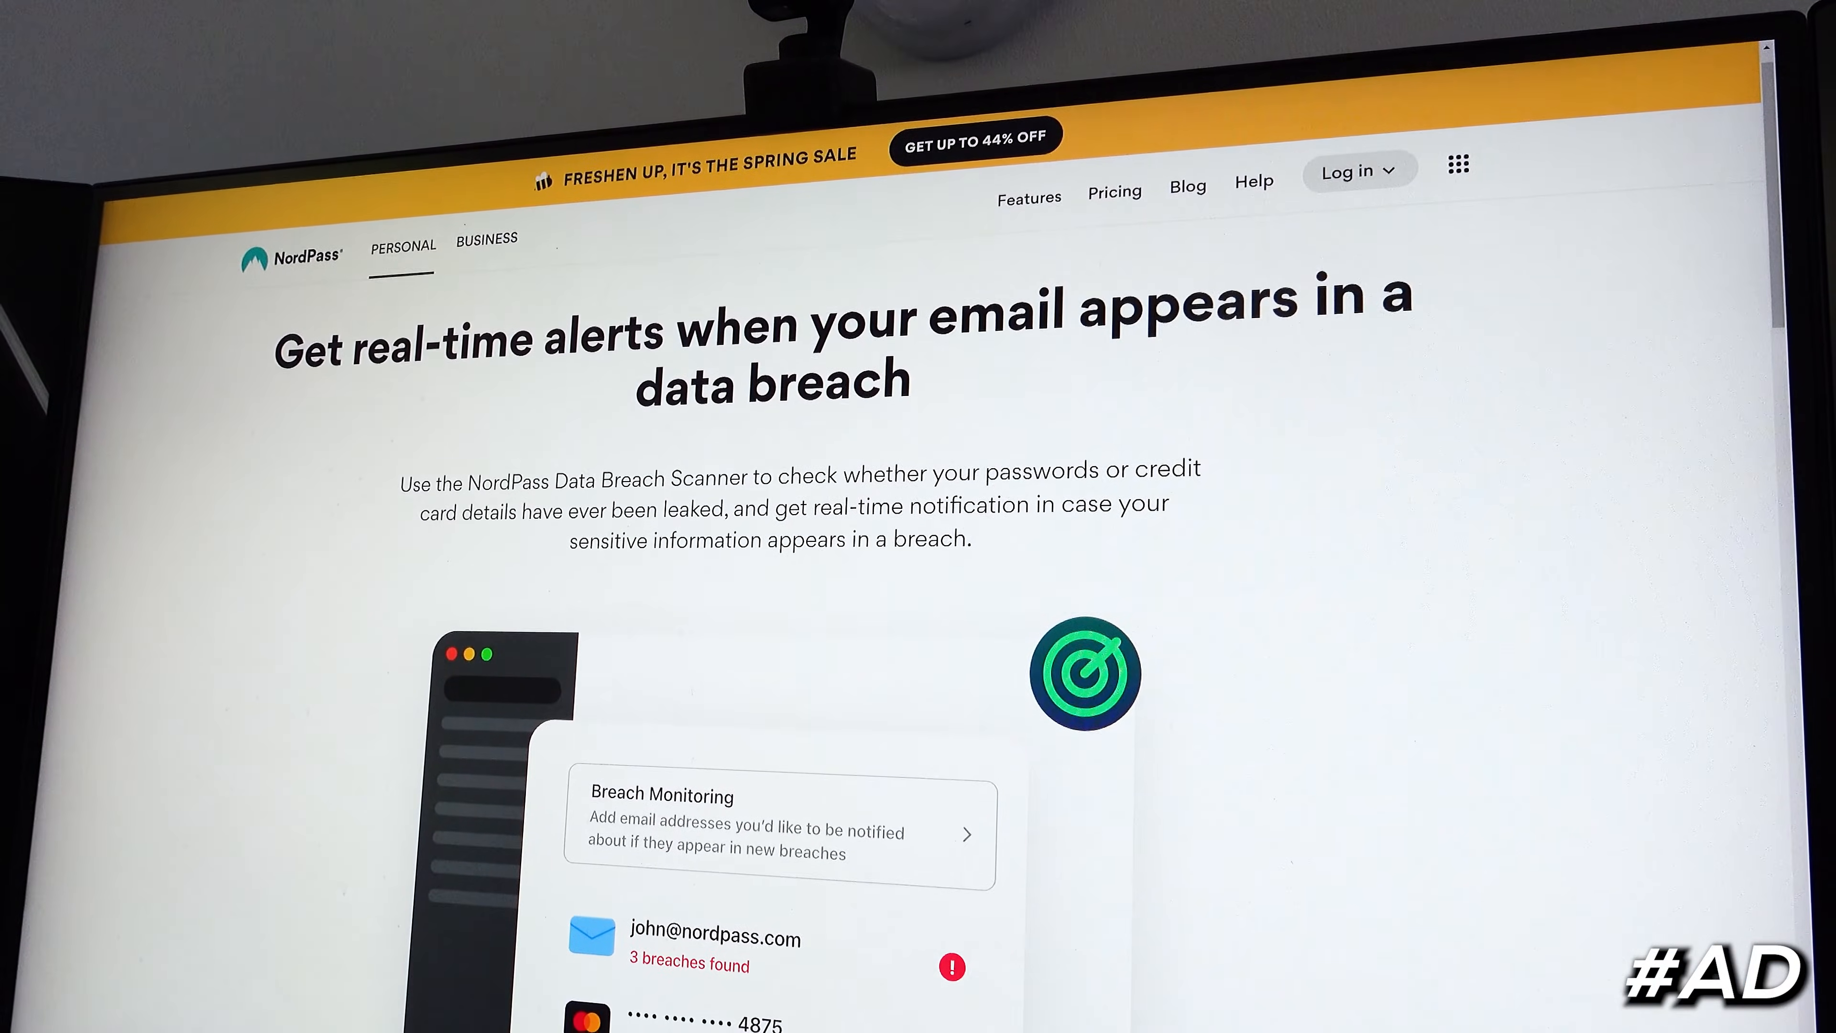
scroll(down, 3)
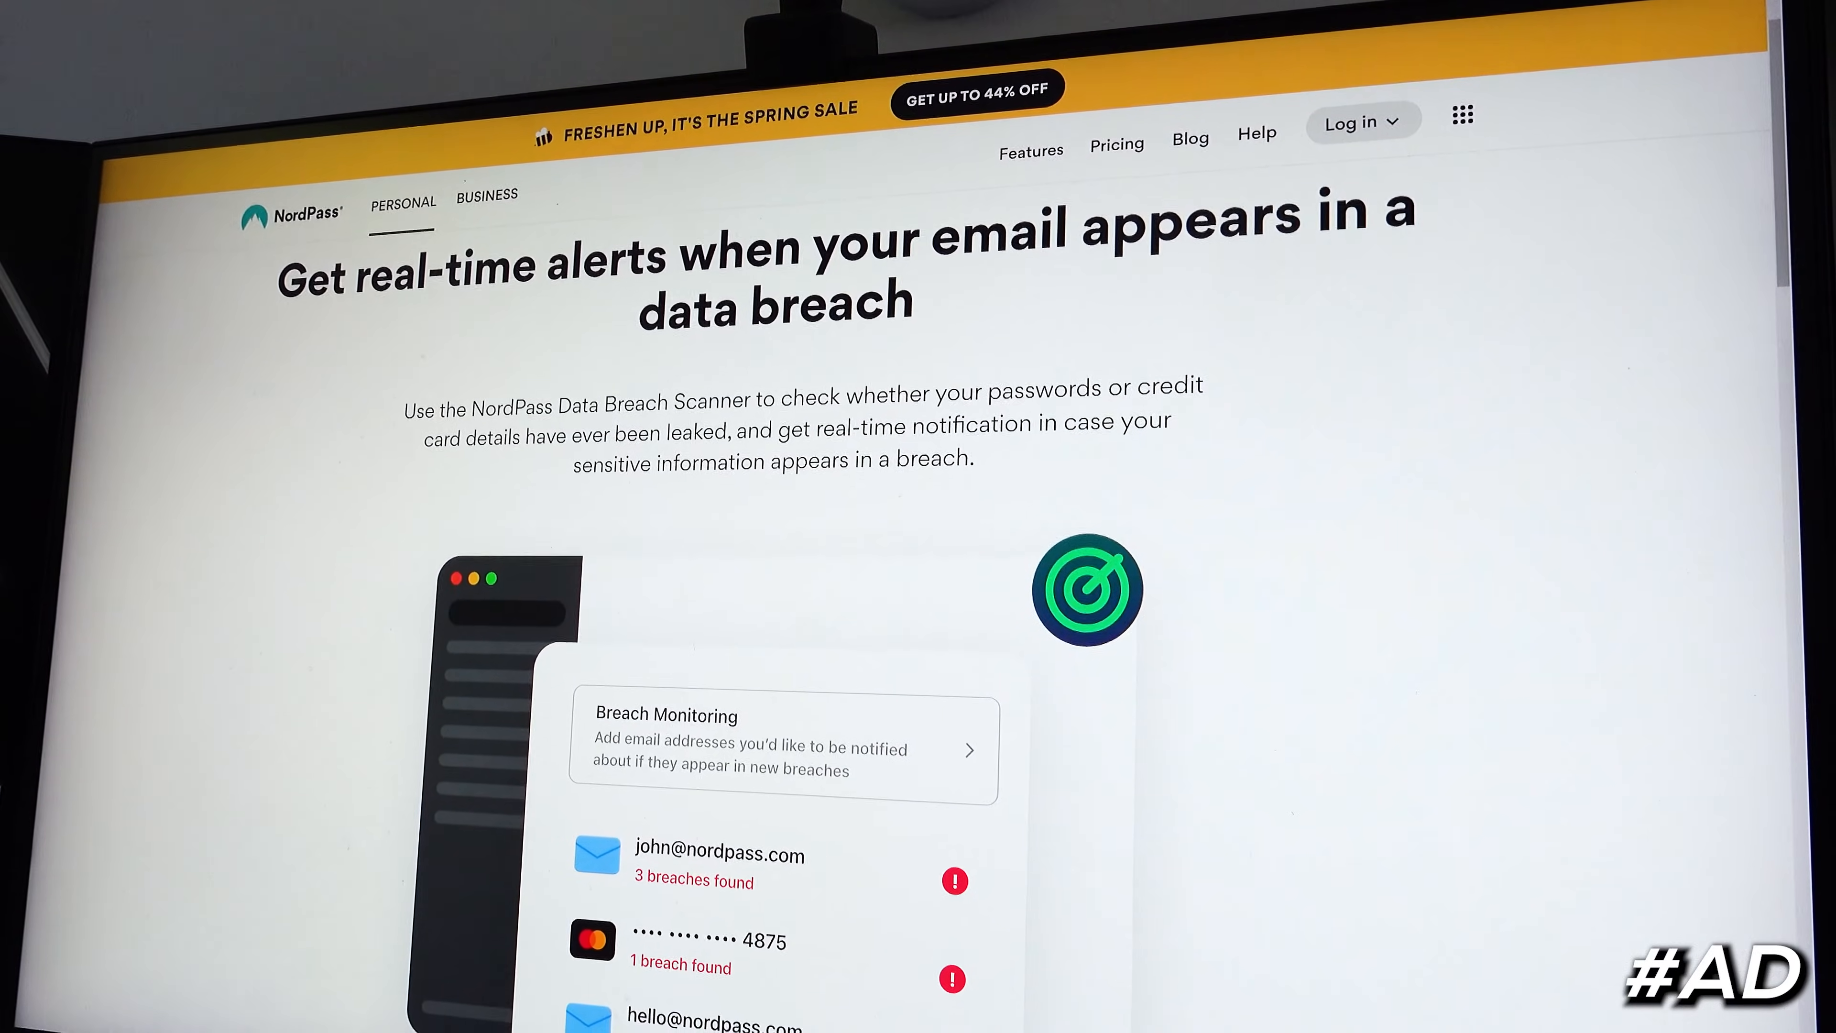
scroll(down, 3)
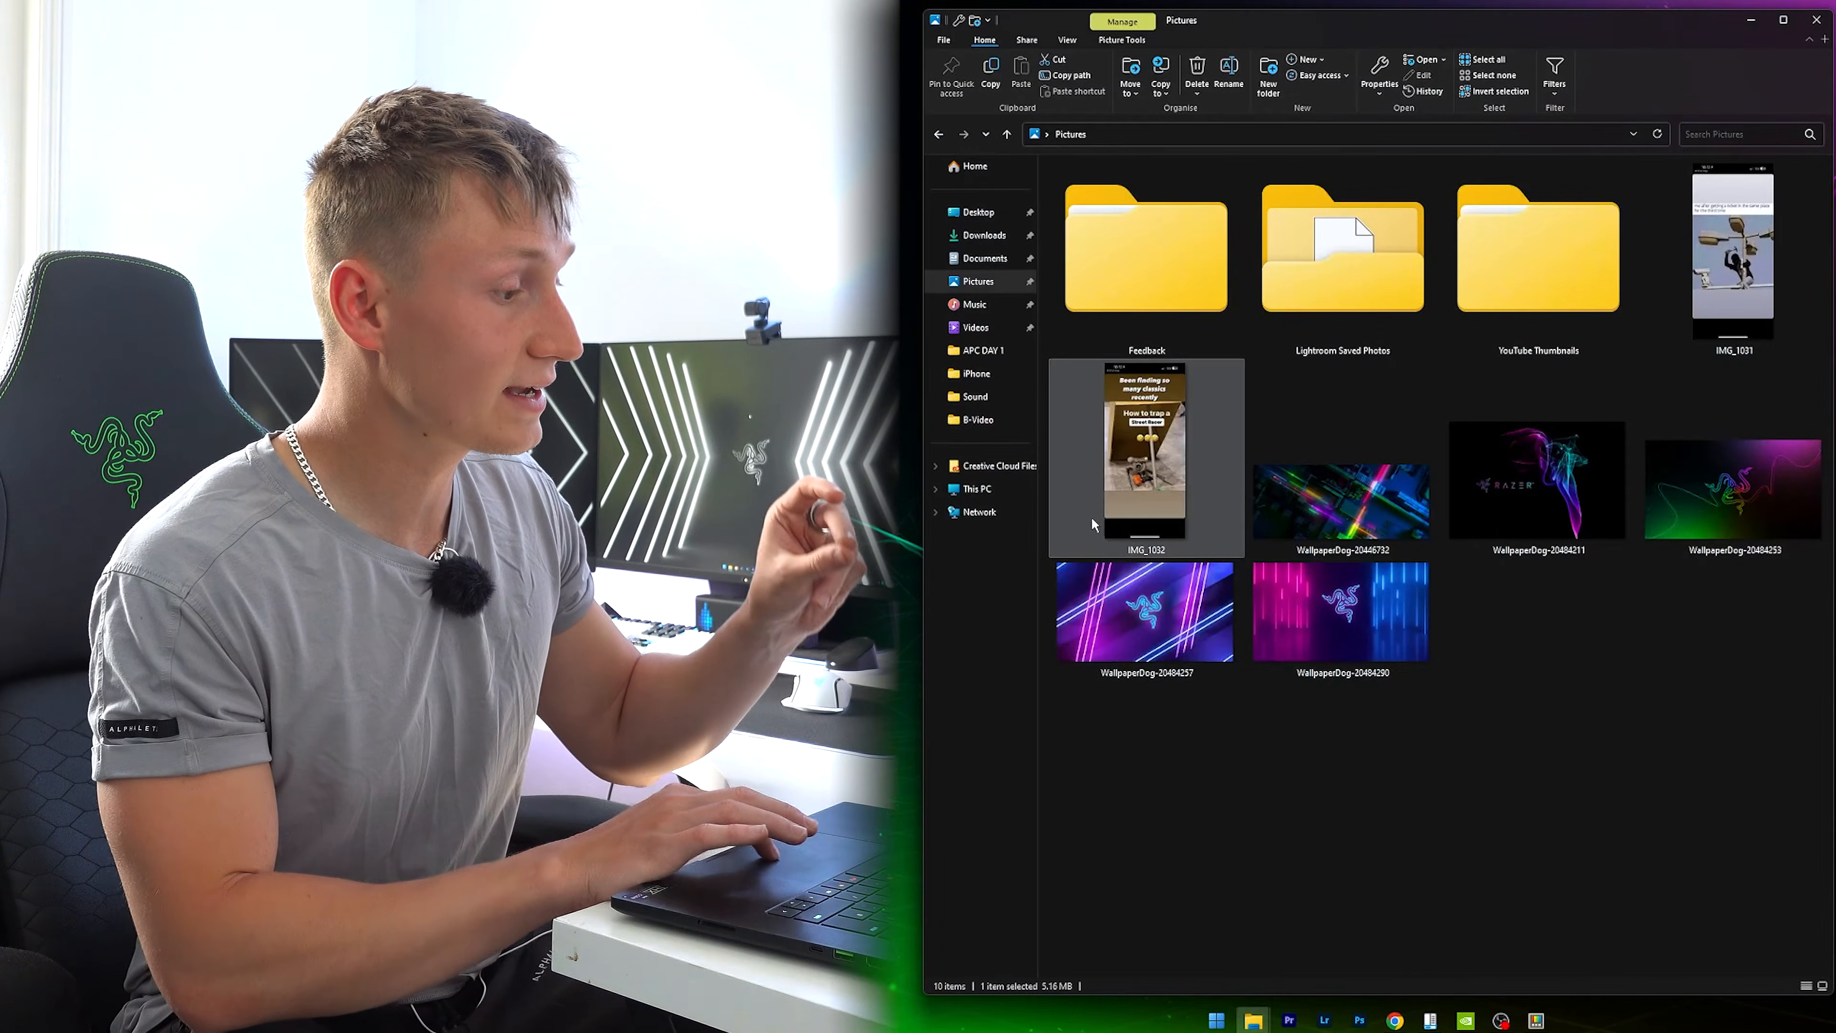
Resize IMG_1032 to a Large copy with Image Resizer, then close the Pictures window.
right_click(1146, 451)
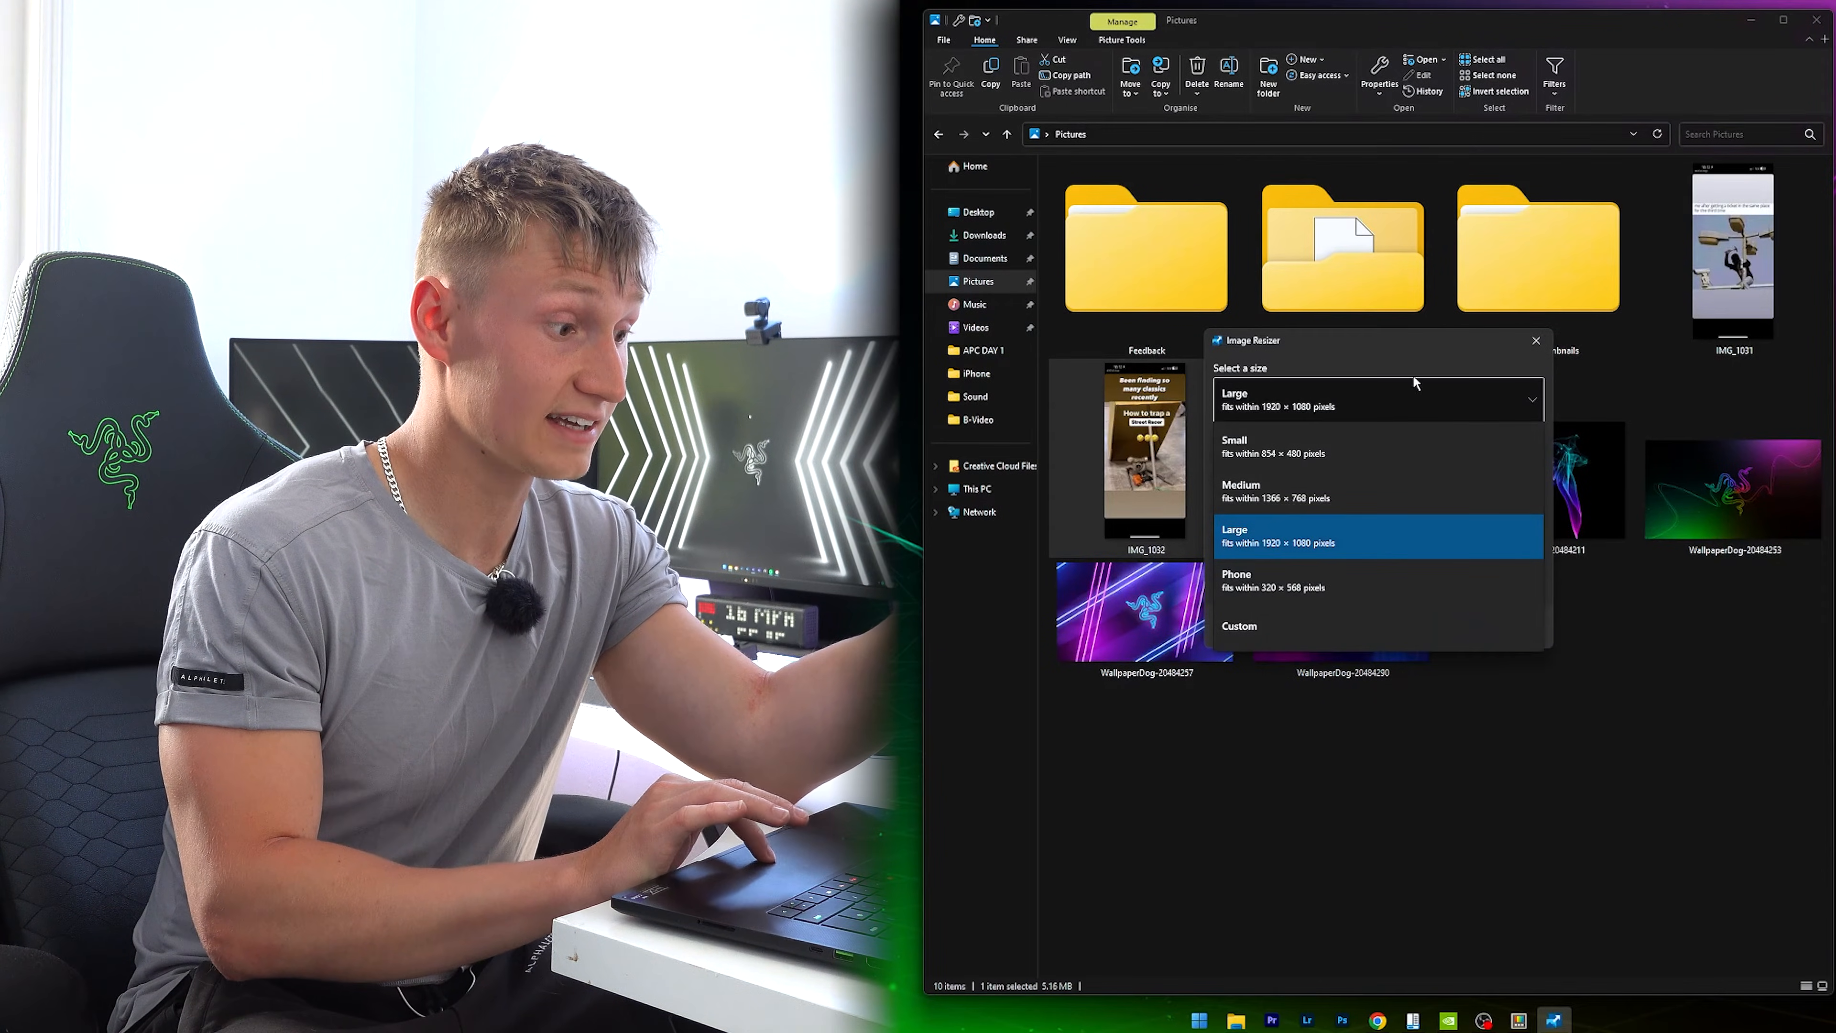
click(1534, 341)
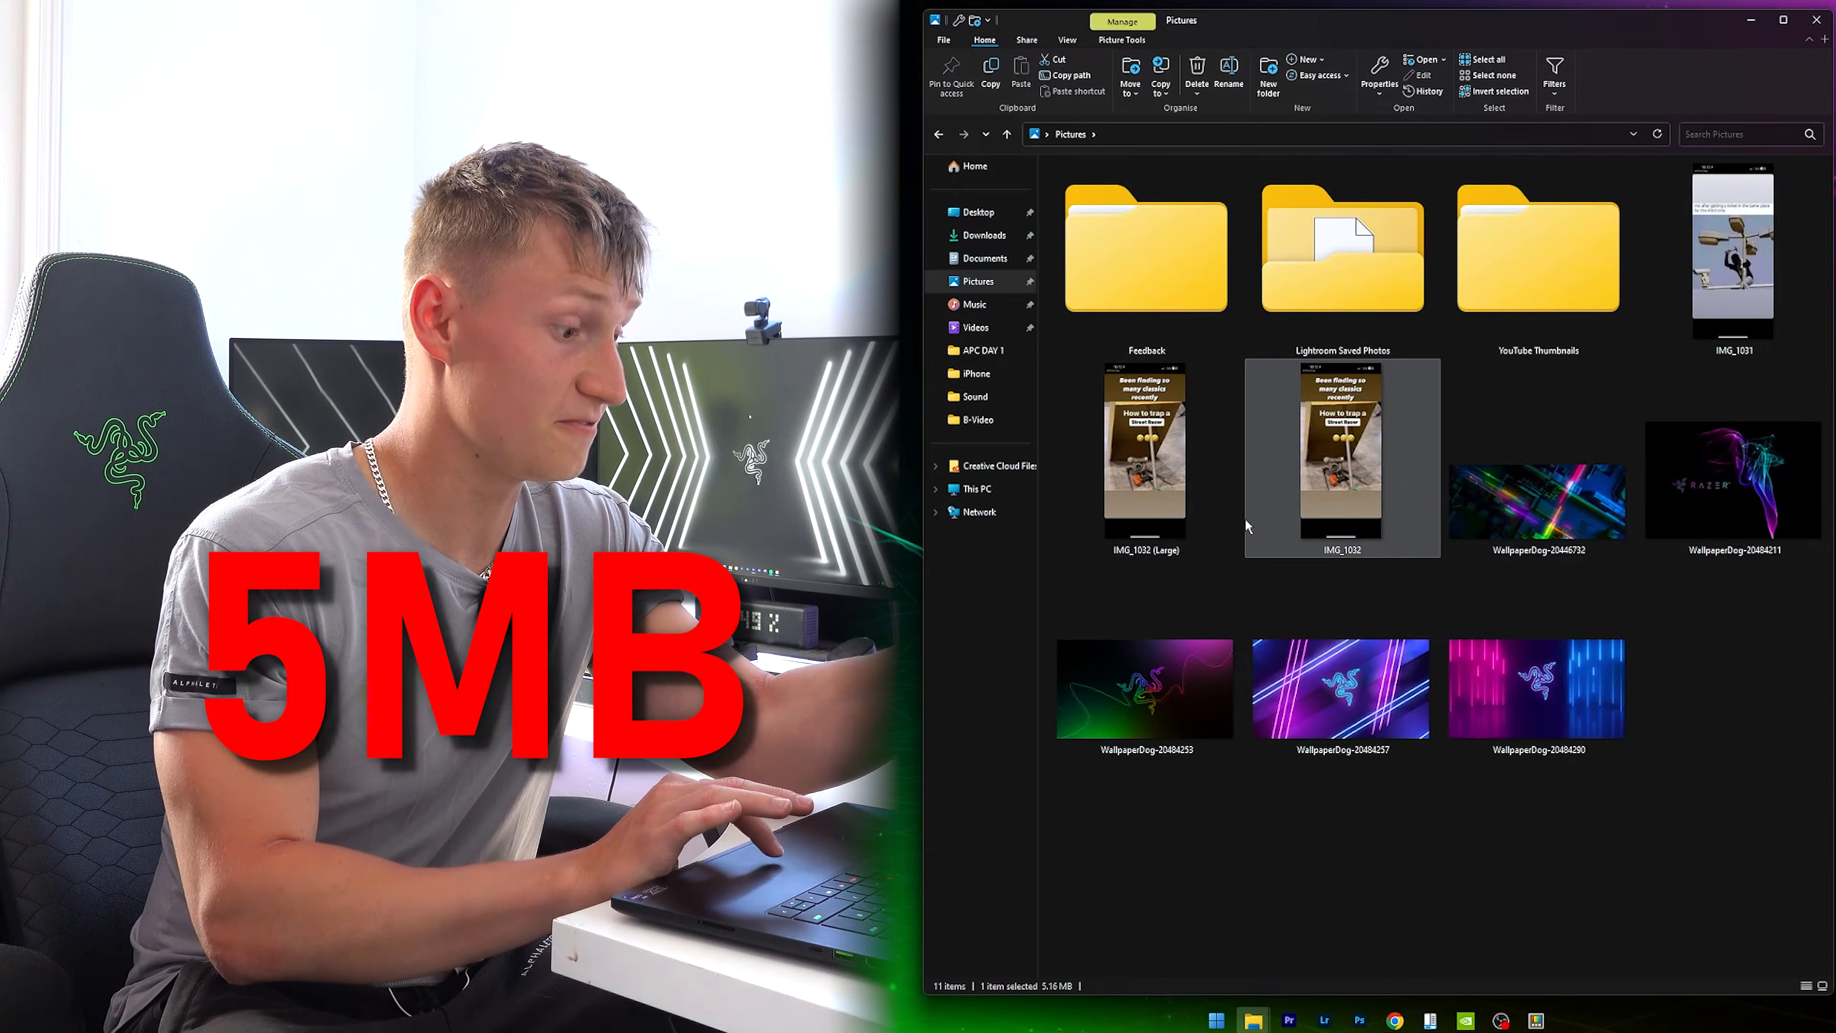
click(1144, 455)
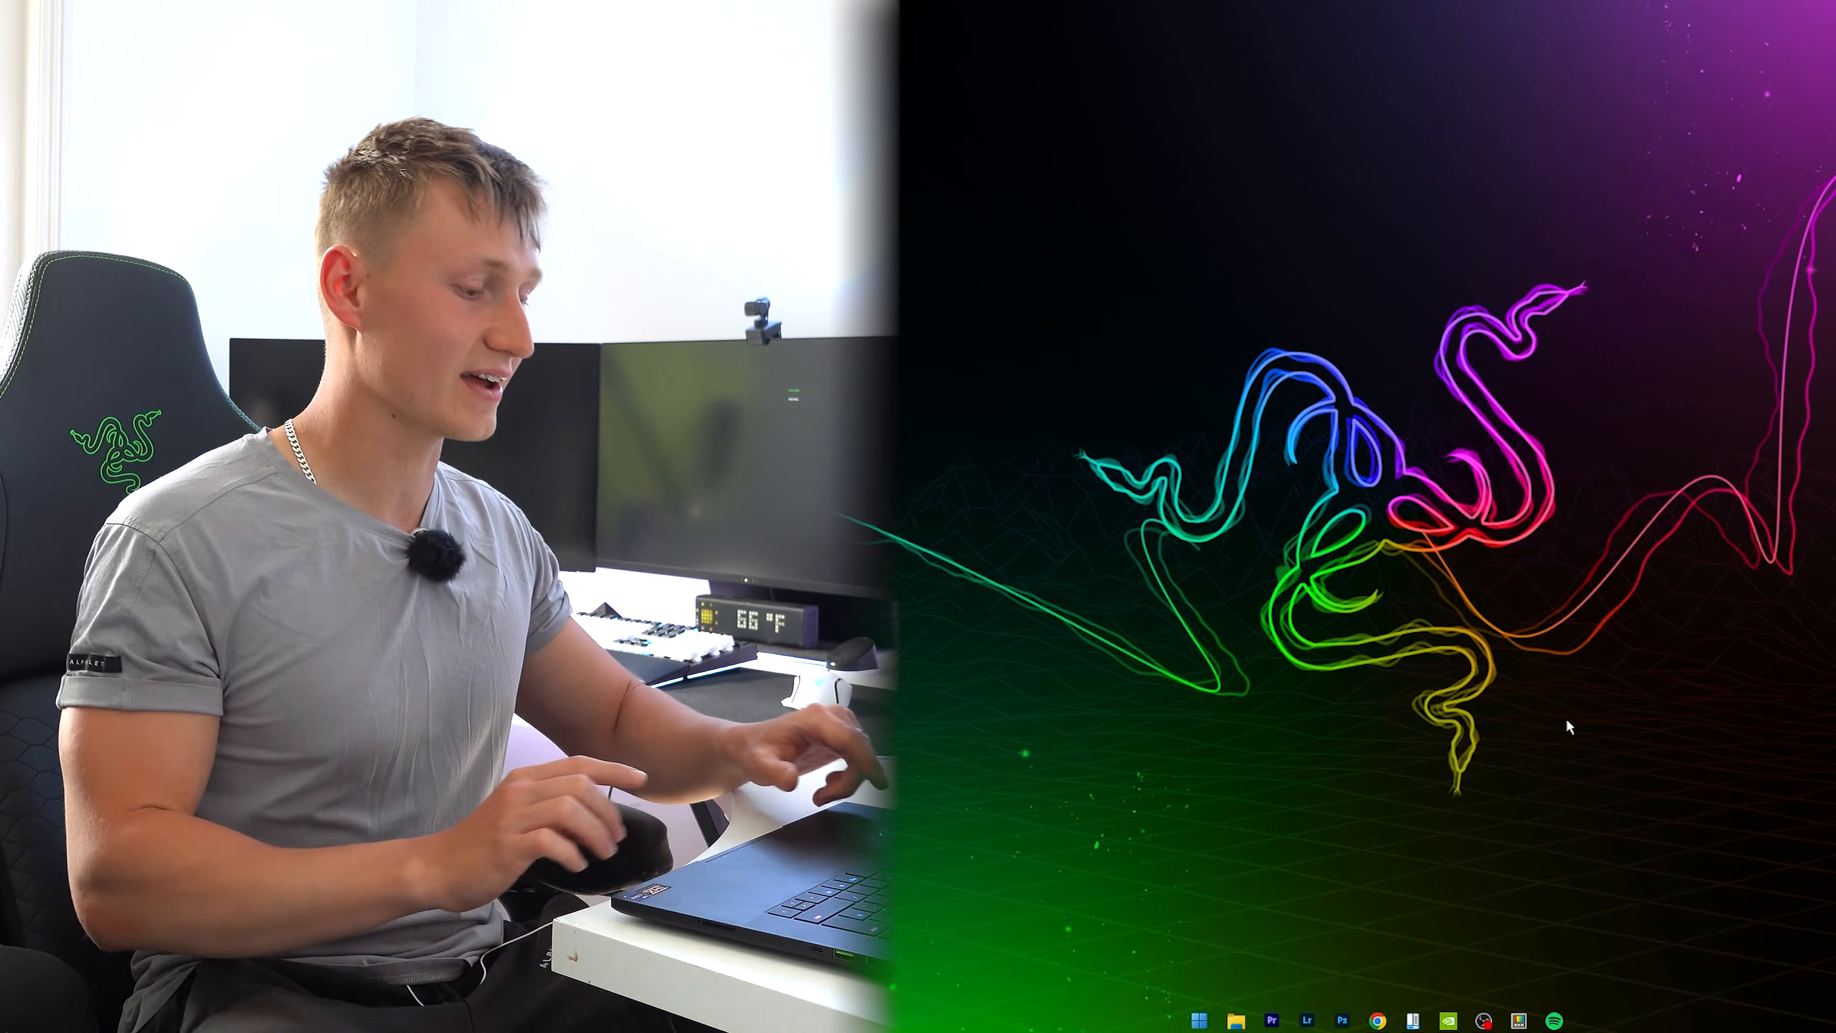
Bring up PowerToys Run with 'techblock gaming s' typed for a Chrome web search.
click(1197, 1018)
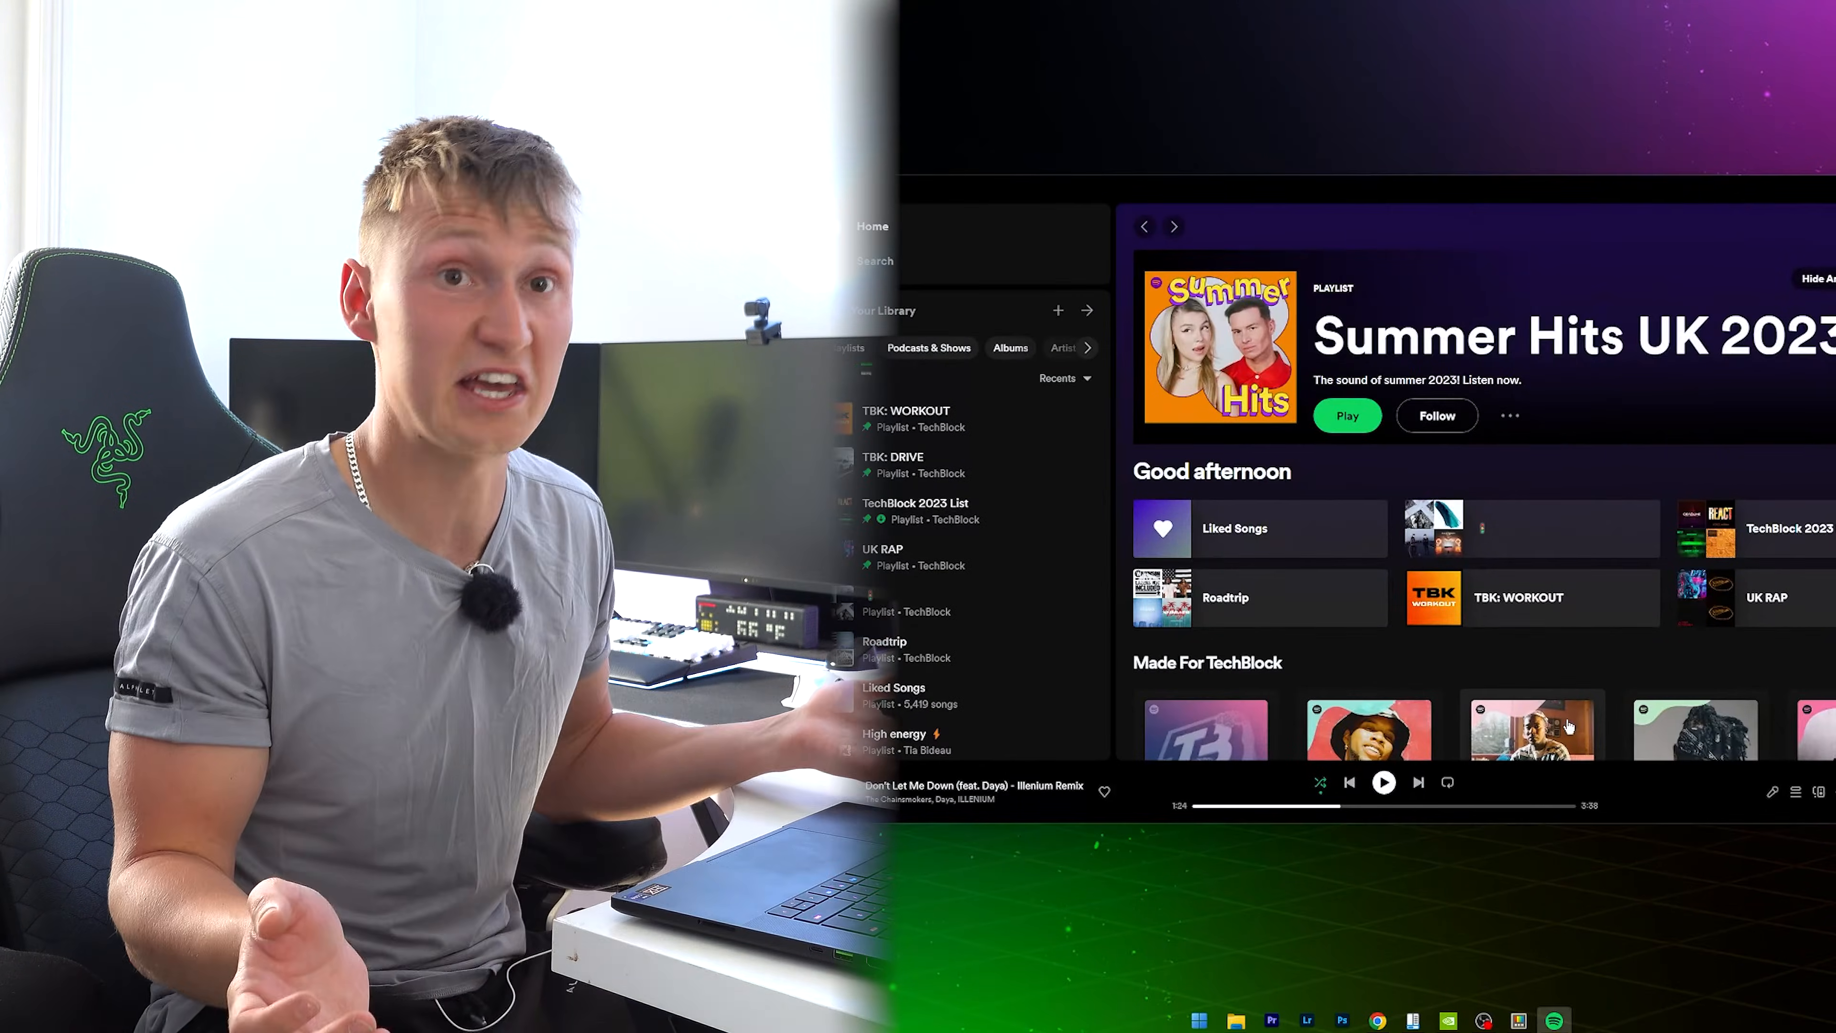
text(techblock gaming s)
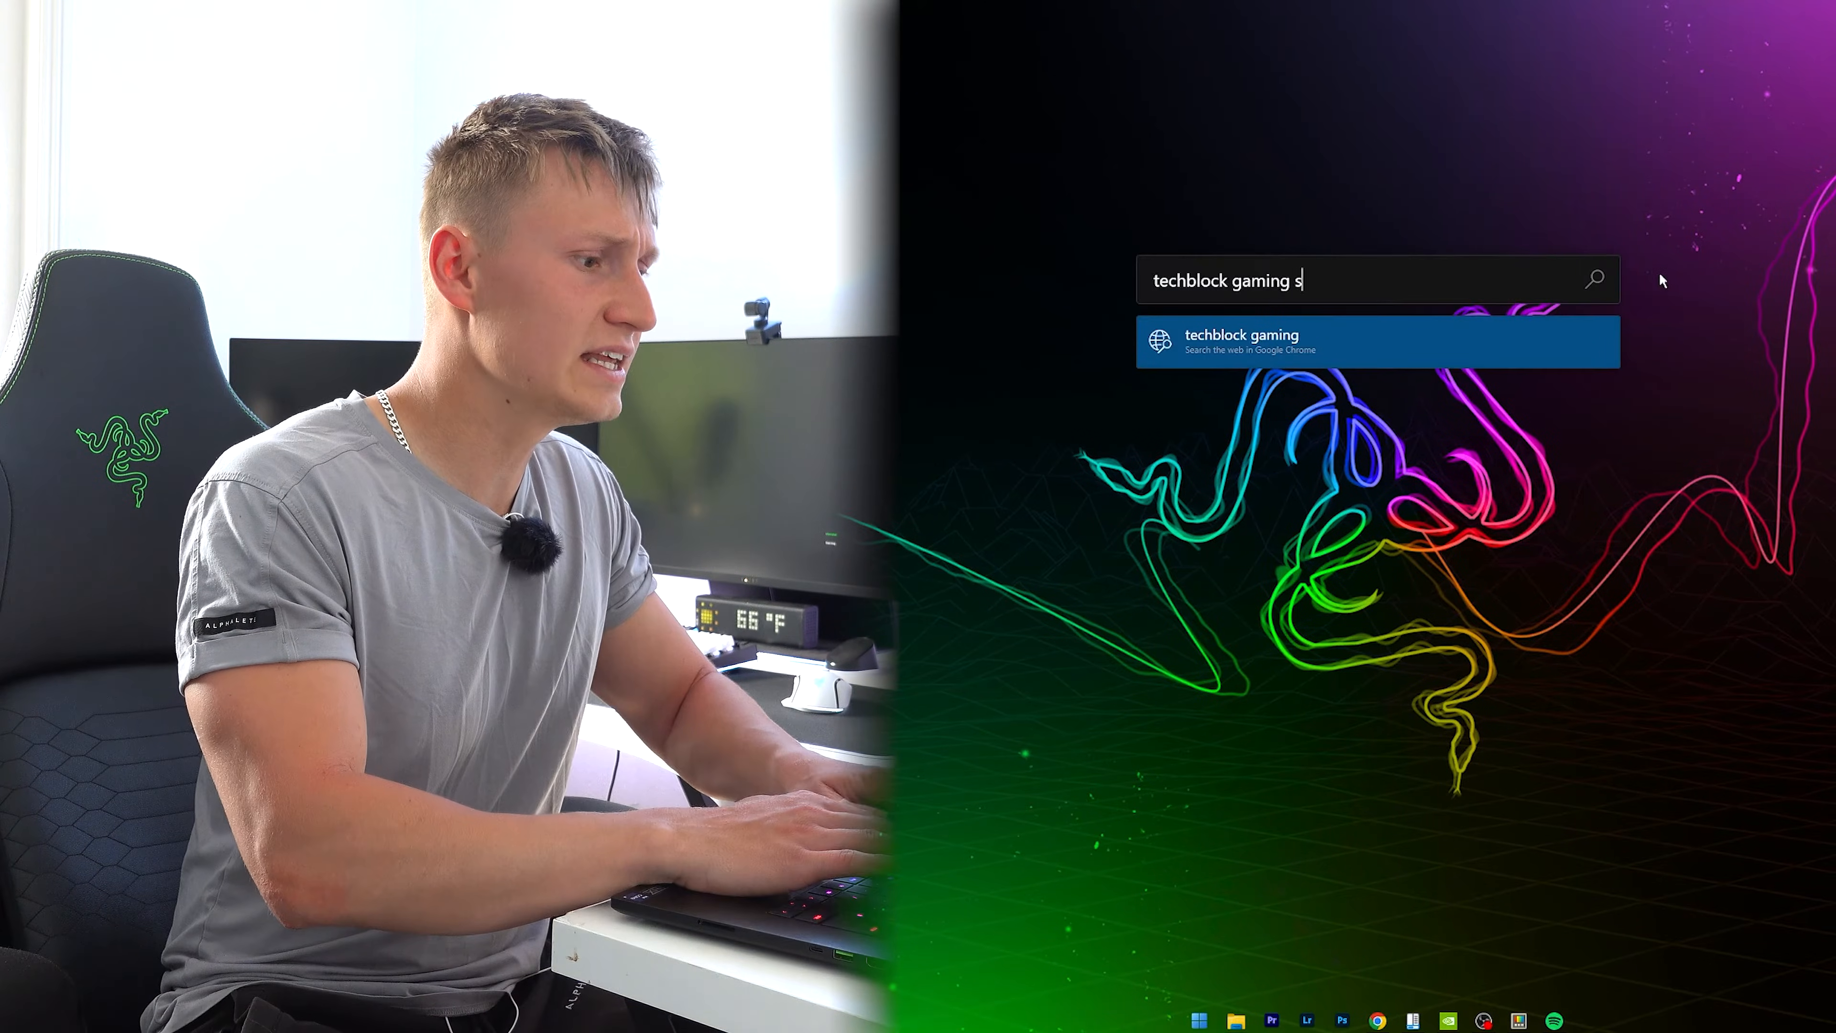